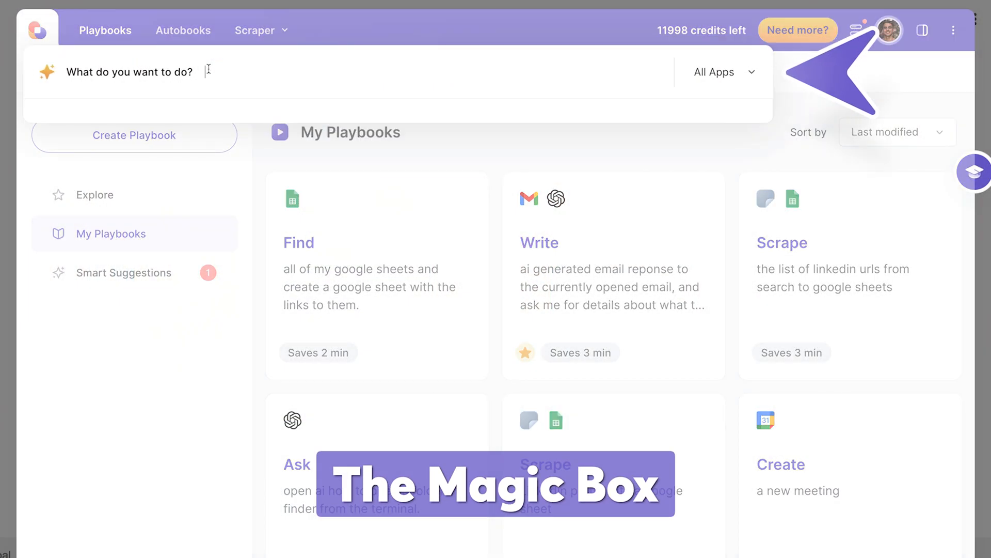
Step: Start a 'Create a google s…' search and bring up the Bardeen My Playbooks panel
type("Create a google s")
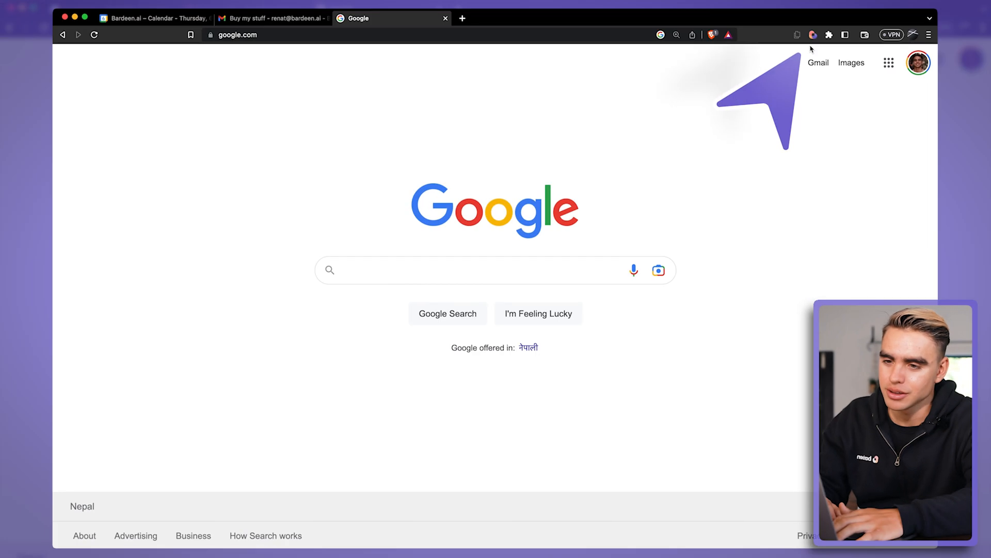
left_click(813, 35)
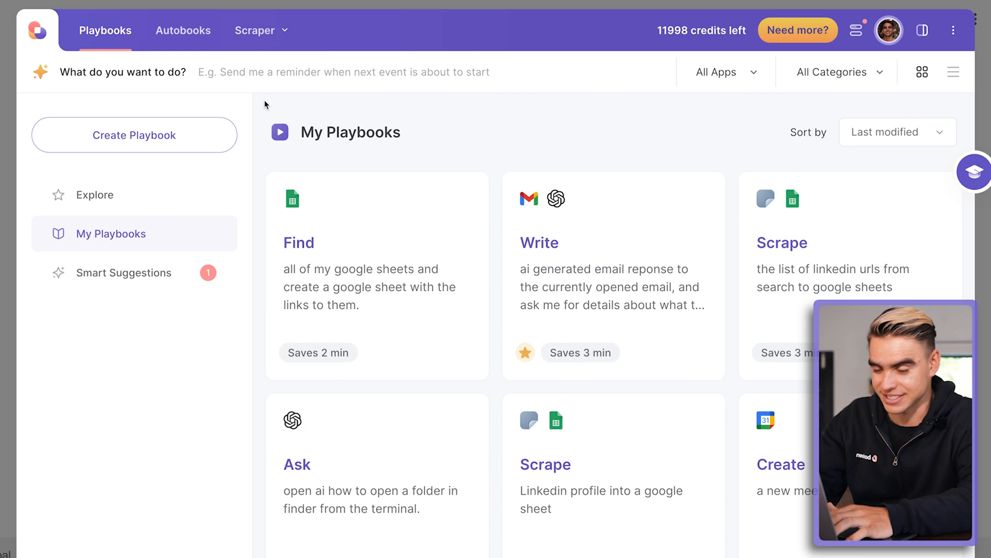
type("Create a google sheet with tweets from @elonmusk")
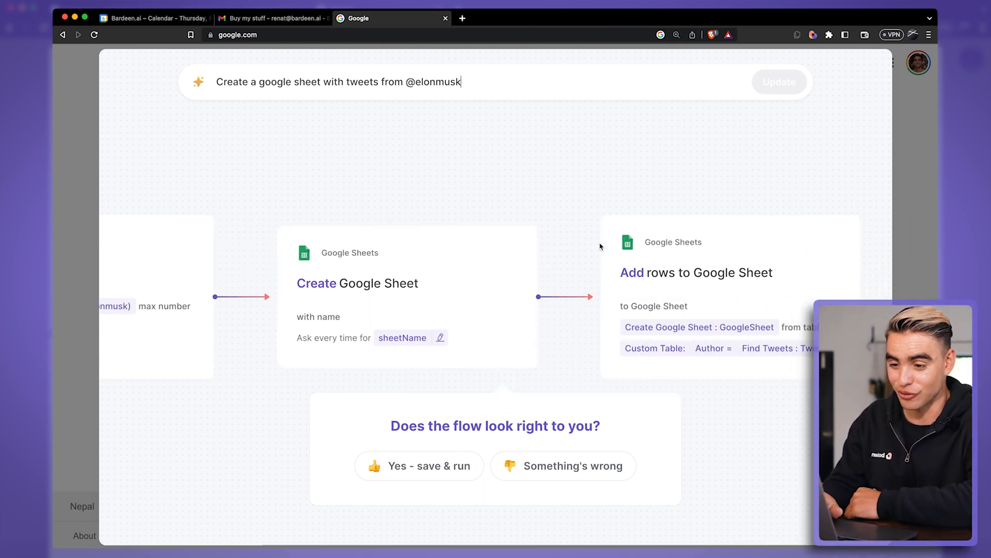
left_click(418, 466)
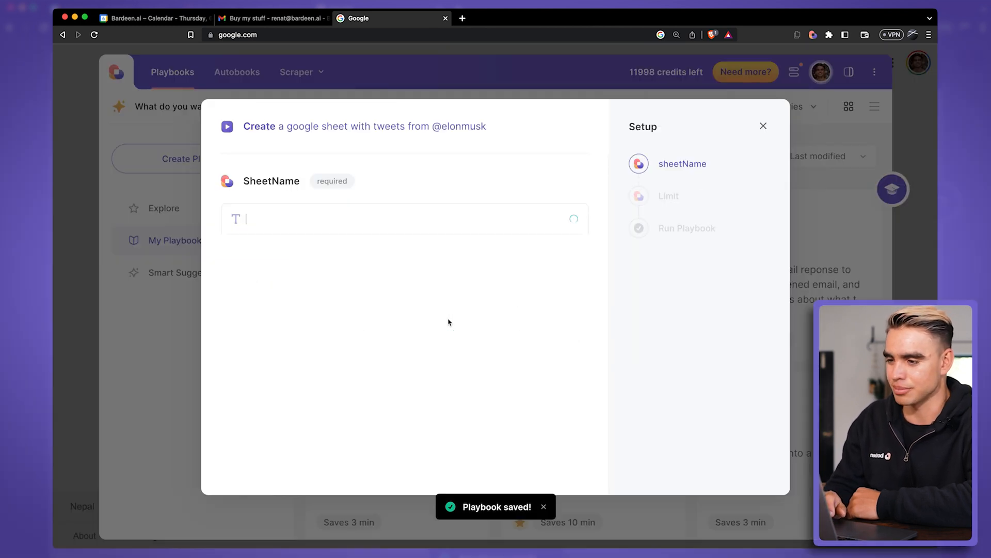
left_click(405, 219)
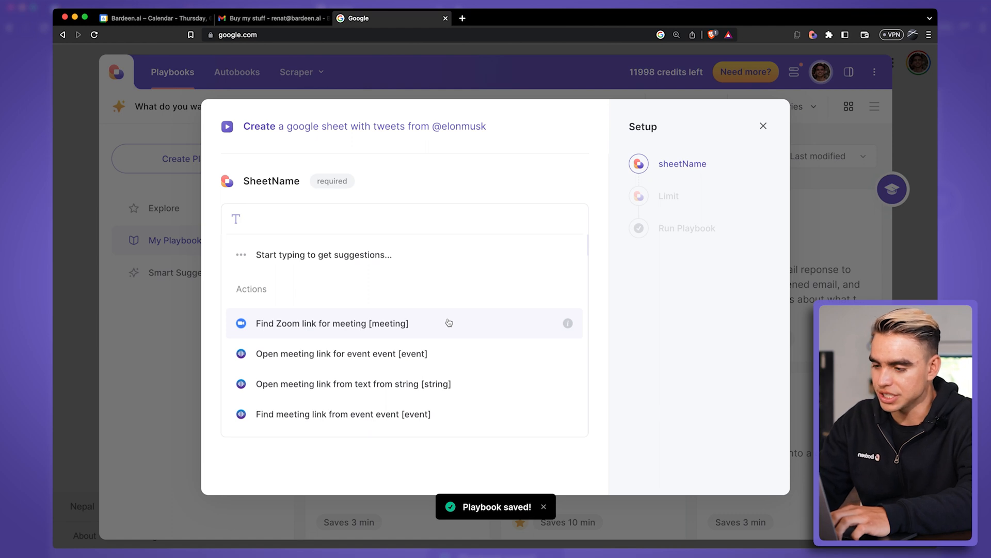
type("Elon")
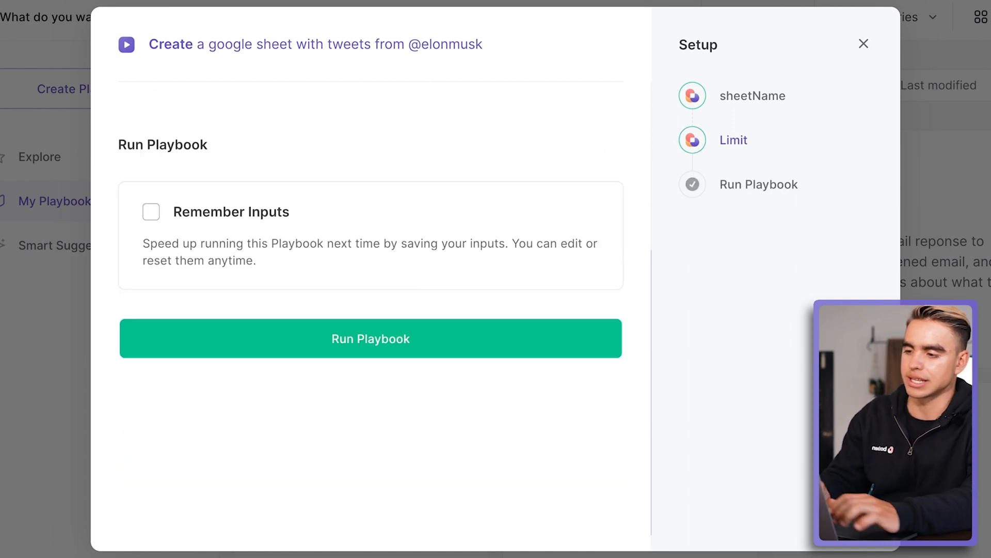
left_click(371, 339)
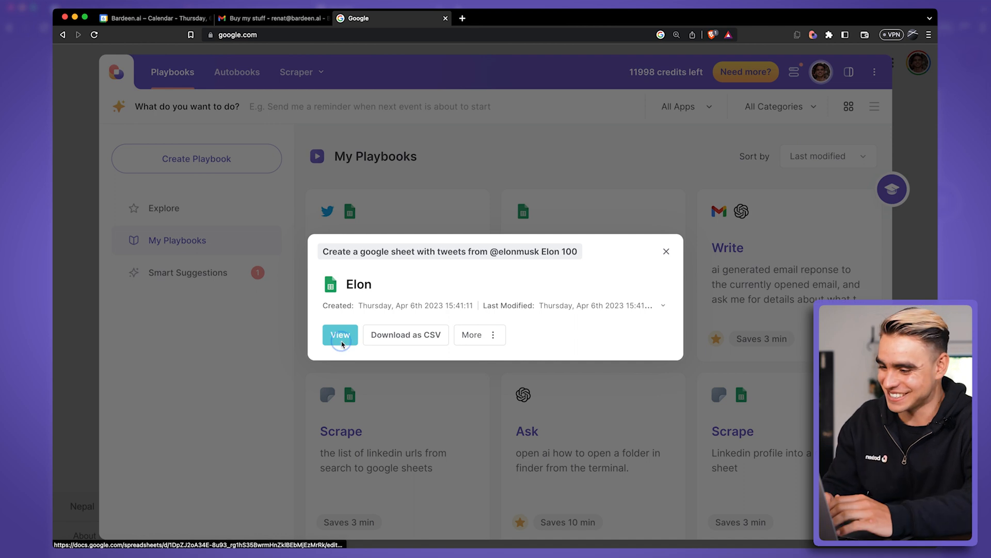
Step: View the Elon sheet of scraped tweets, then switch to the Gmail 'Buy my stuff' email
left_click(339, 334)
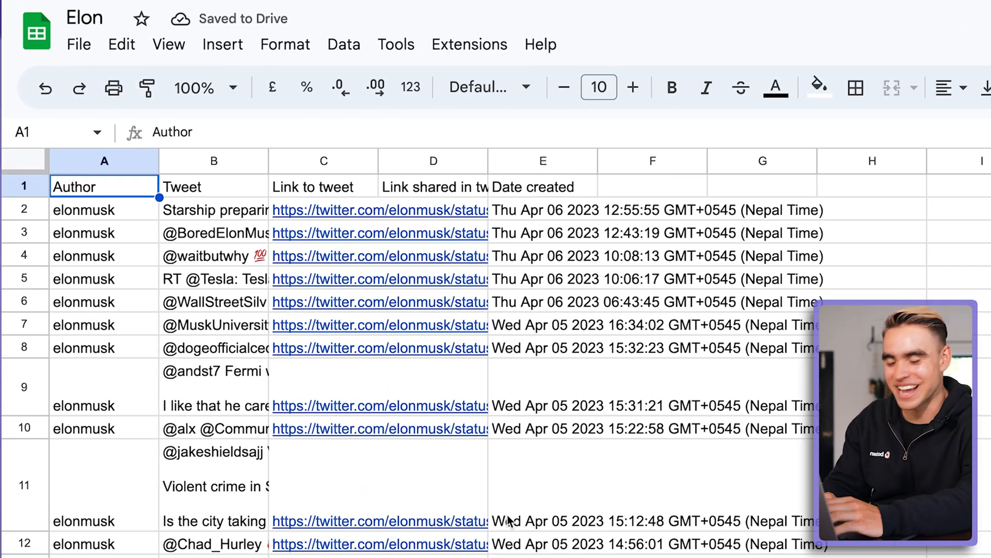
mouse_move(453, 319)
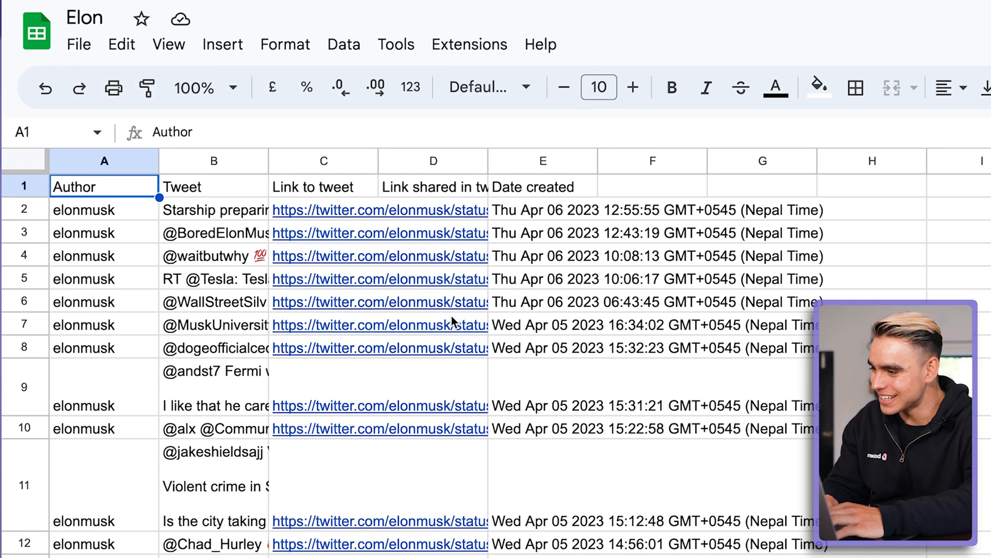
mouse_move(265, 161)
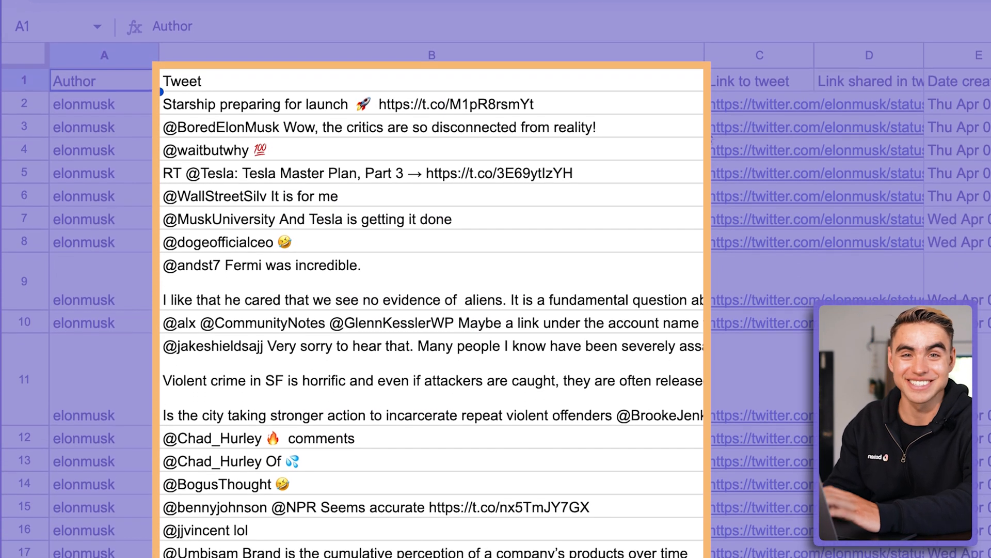
left_click(268, 18)
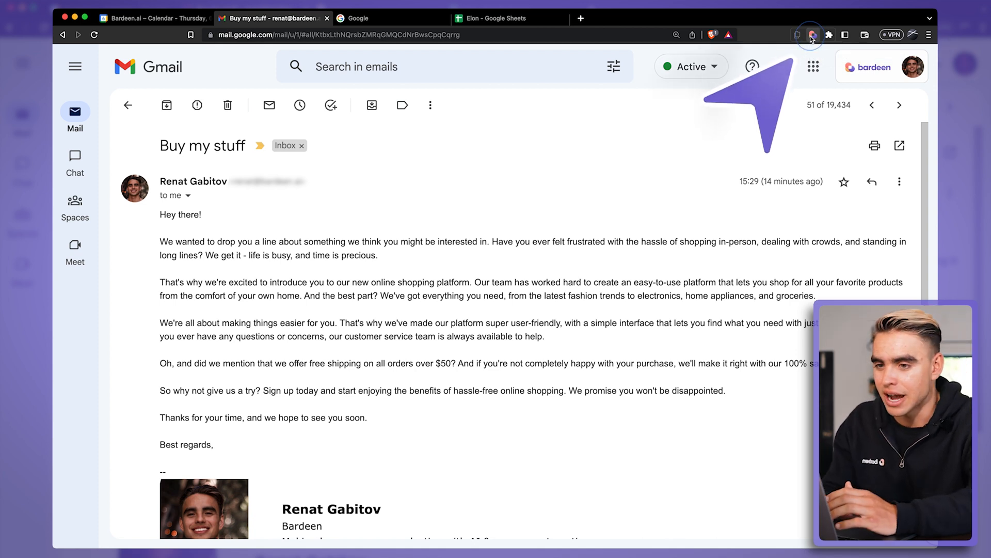
Step: Find the 'Write an ai generated email' playbook from the Bardeen panel over the email
left_click(810, 35)
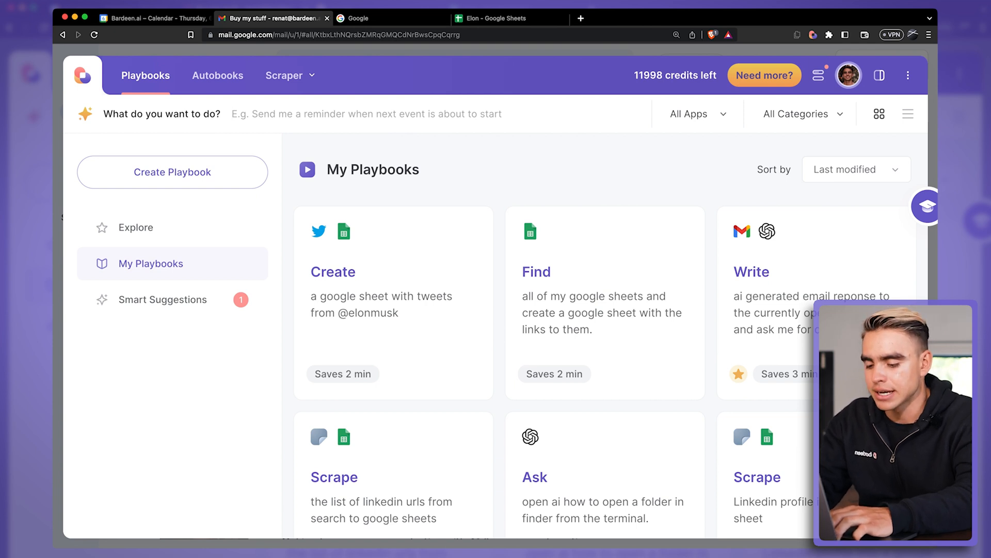
type("write an ai genera")
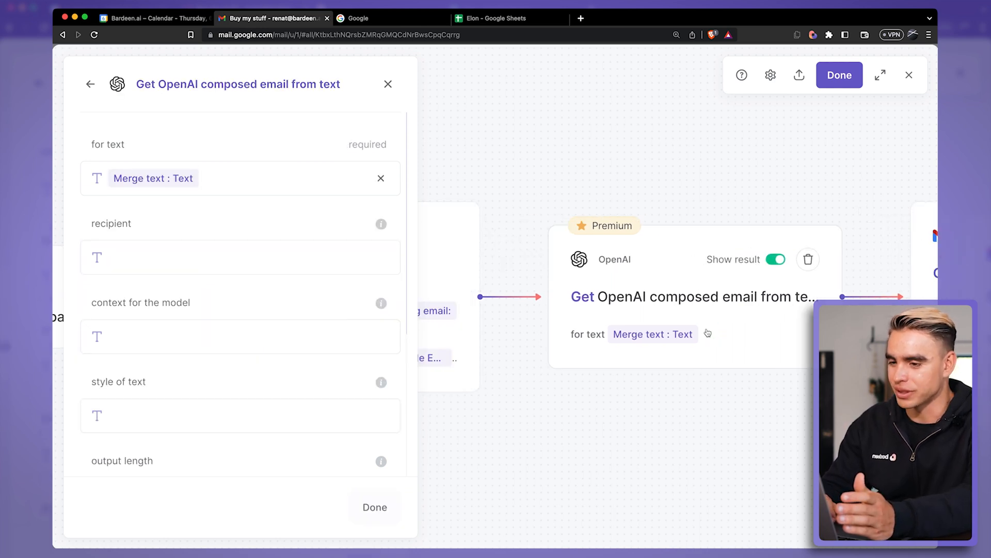
Step: Inspect the OpenAI compose step's recipient input options, then close its settings
left_click(241, 257)
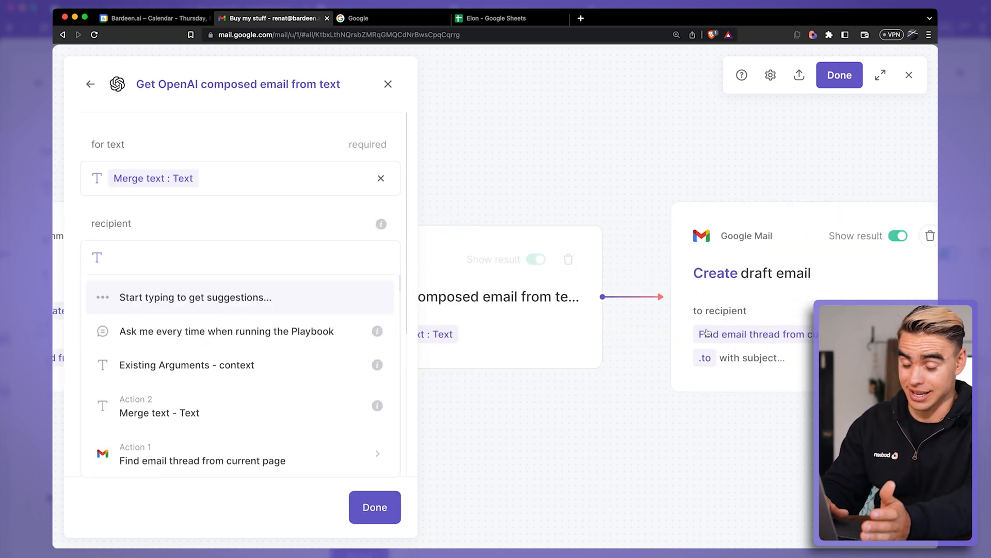
left_click(388, 84)
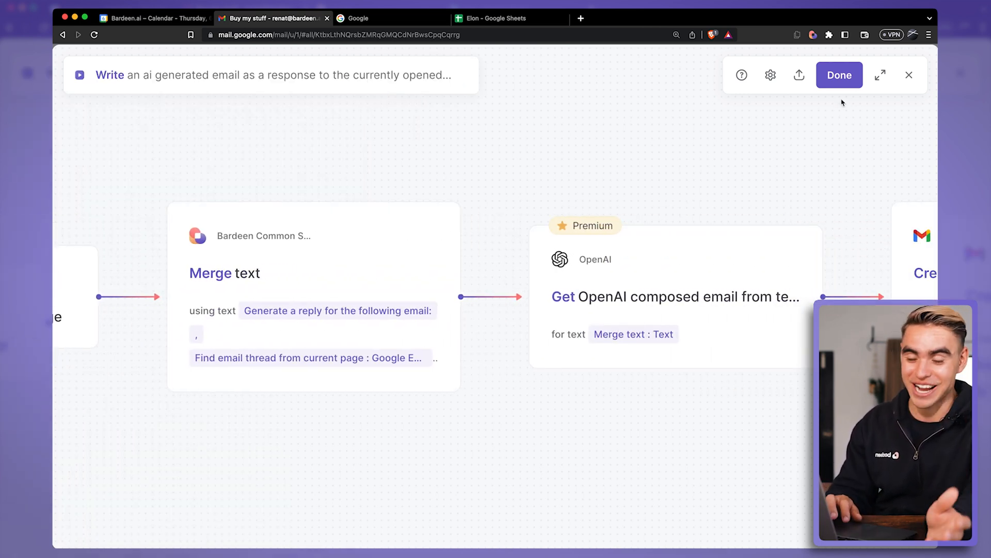
left_click(839, 74)
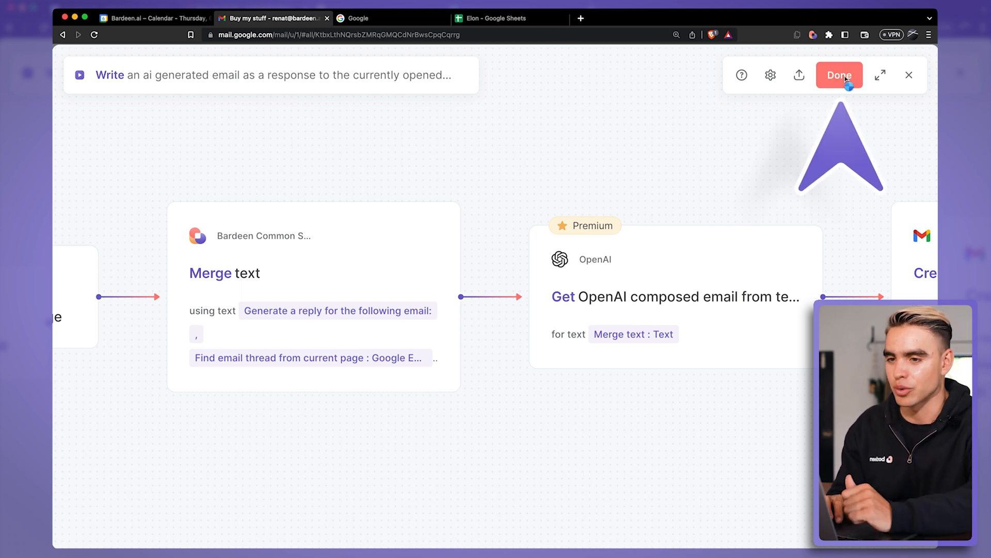
Step: Run the reply playbook with context 'Say that I am not interested and don't email me again'
left_click(839, 74)
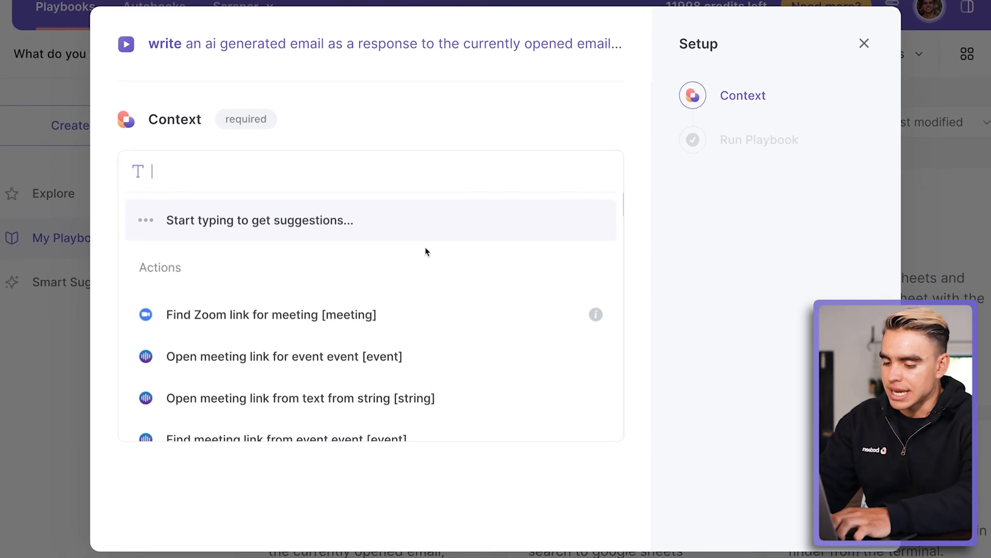
type("Say that I am not interested an")
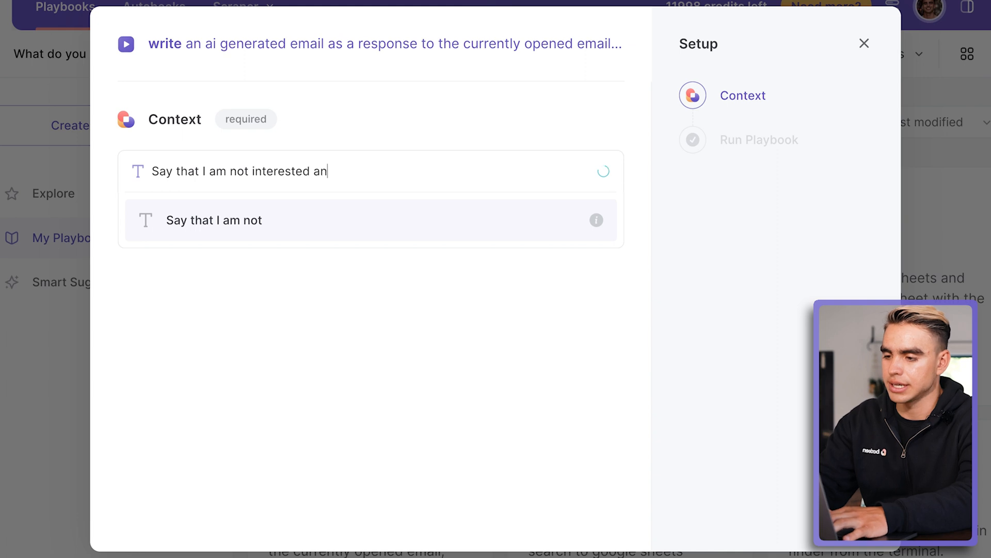
type("d don't email me again")
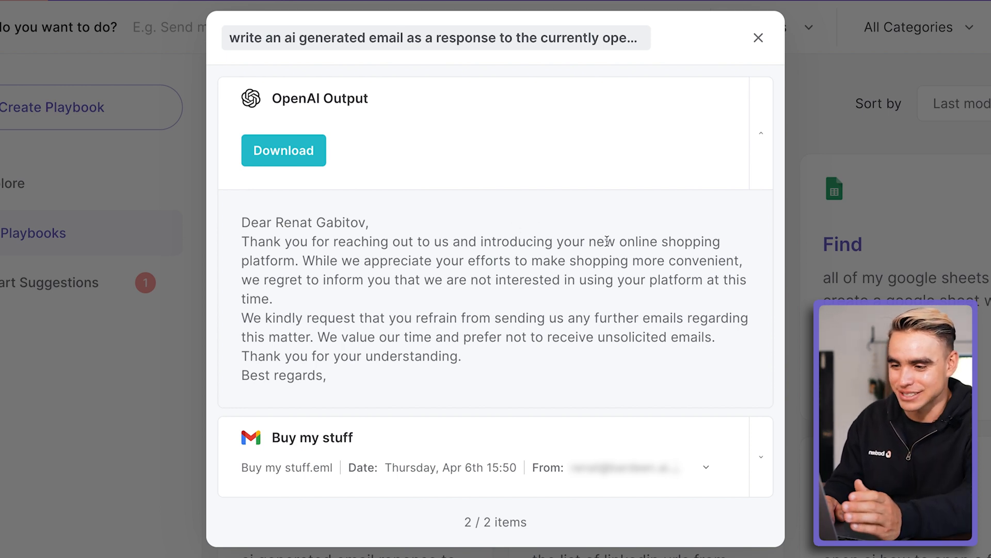
Step: Review the OpenAI-written decline reply, highlighting 'new online shopping'
left_click_drag(589, 242, 720, 241)
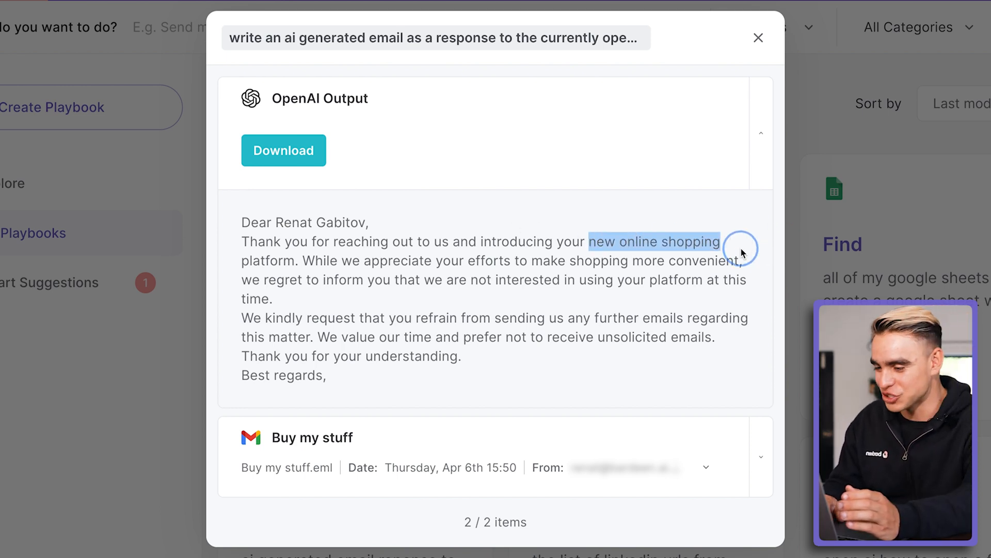
scroll("down", 3)
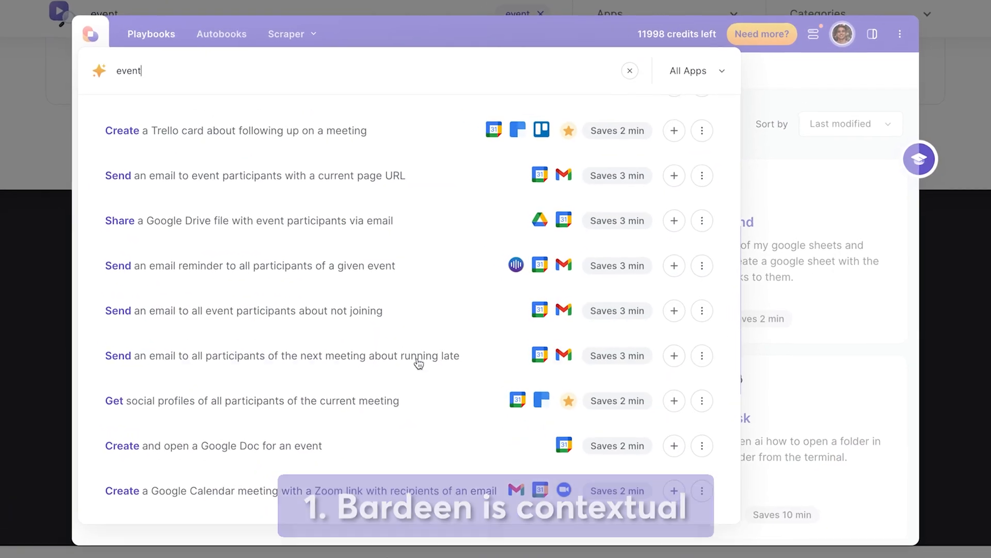
Step: Browse the bardeen.ai Explore playbook catalogue down through the playbook cards
left_click(629, 71)
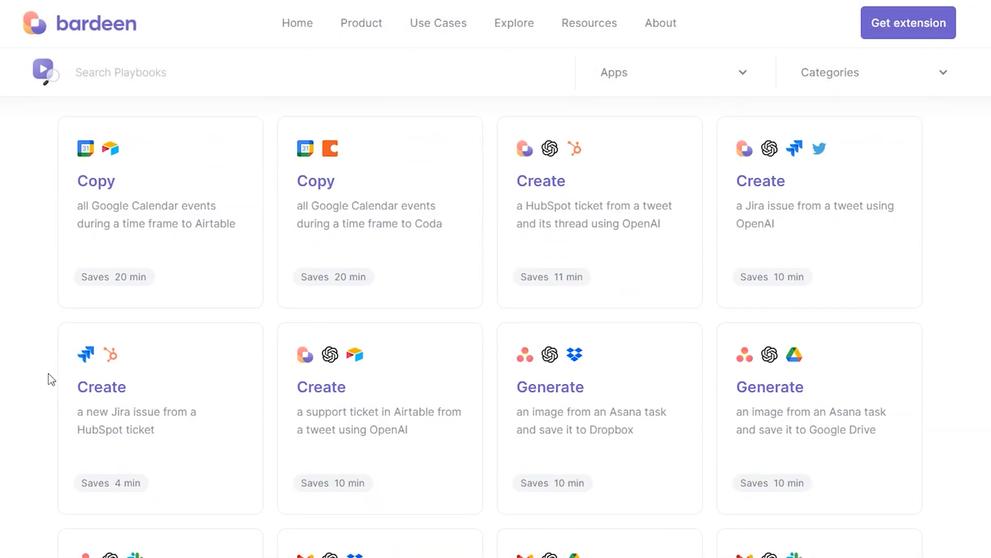
scroll("down", 3)
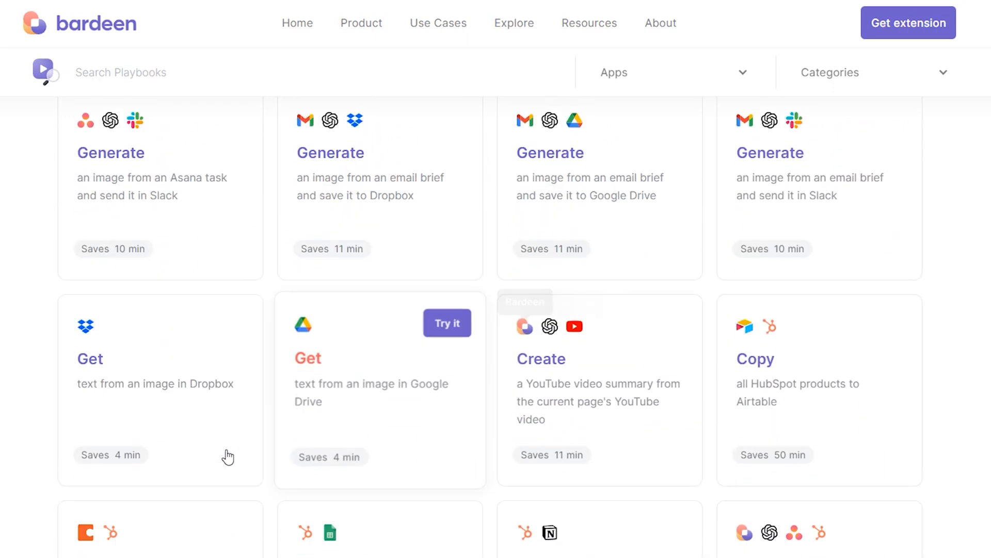
scroll("down", 3)
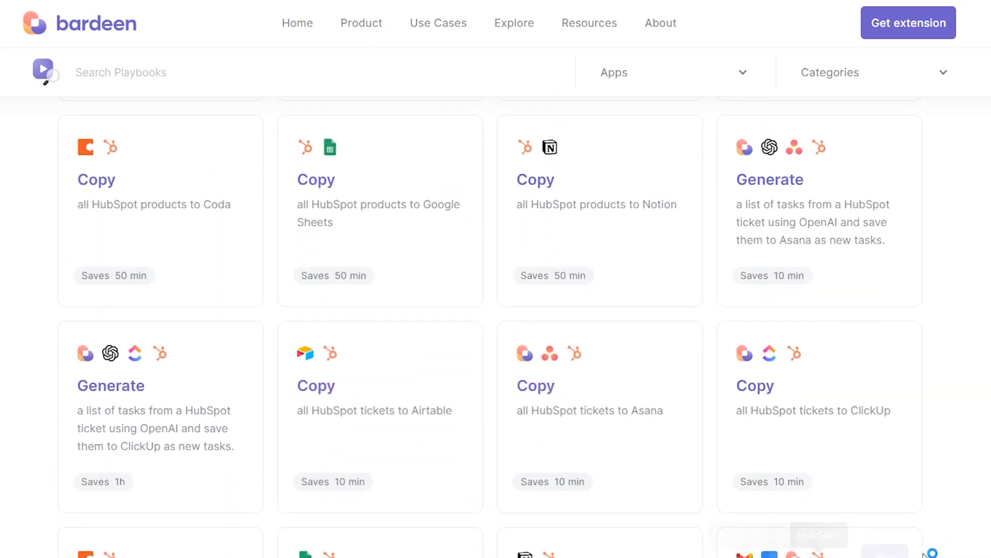
scroll("down", 3)
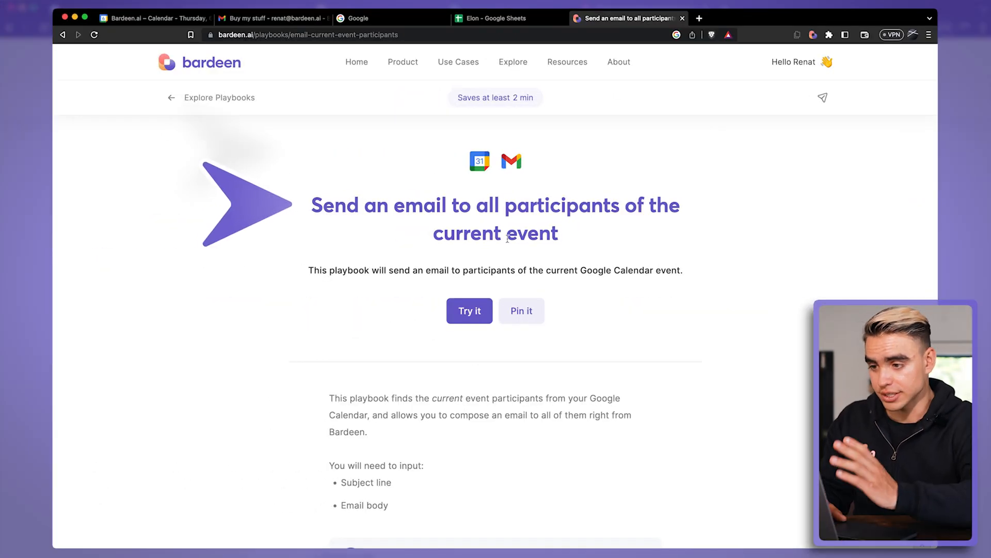
mouse_move(582, 229)
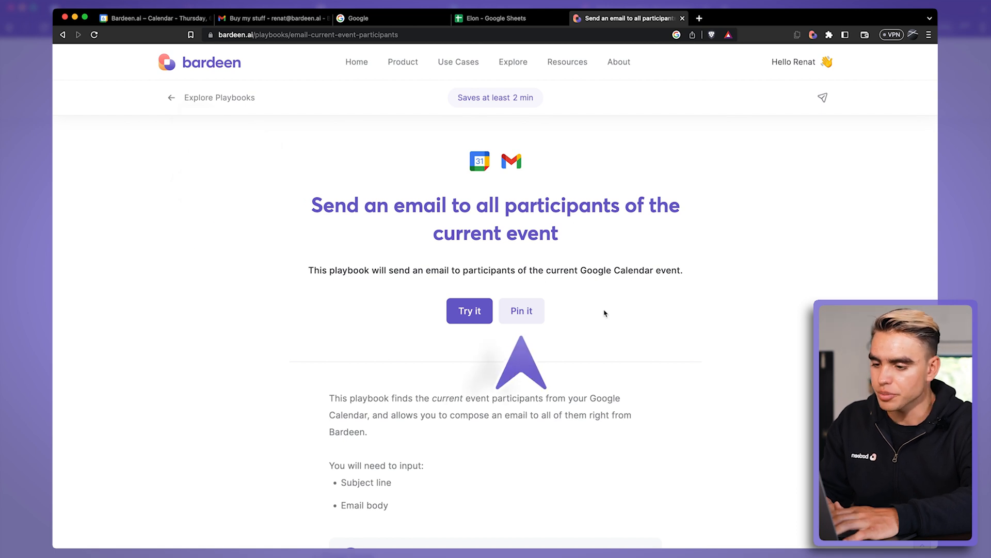
Step: Try the 'Send an email to all participants of the current event' playbook and add it to My Playbooks
left_click(520, 311)
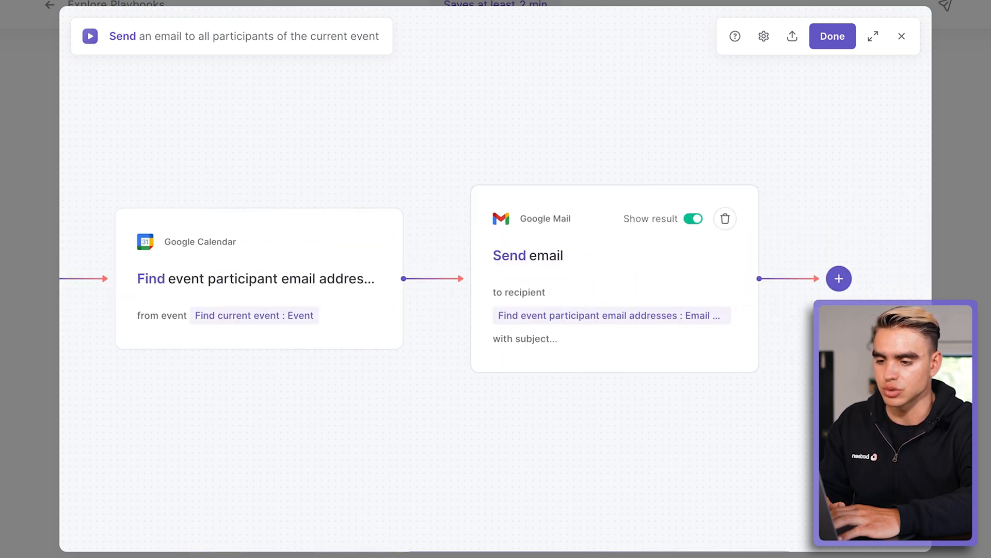
left_click(901, 36)
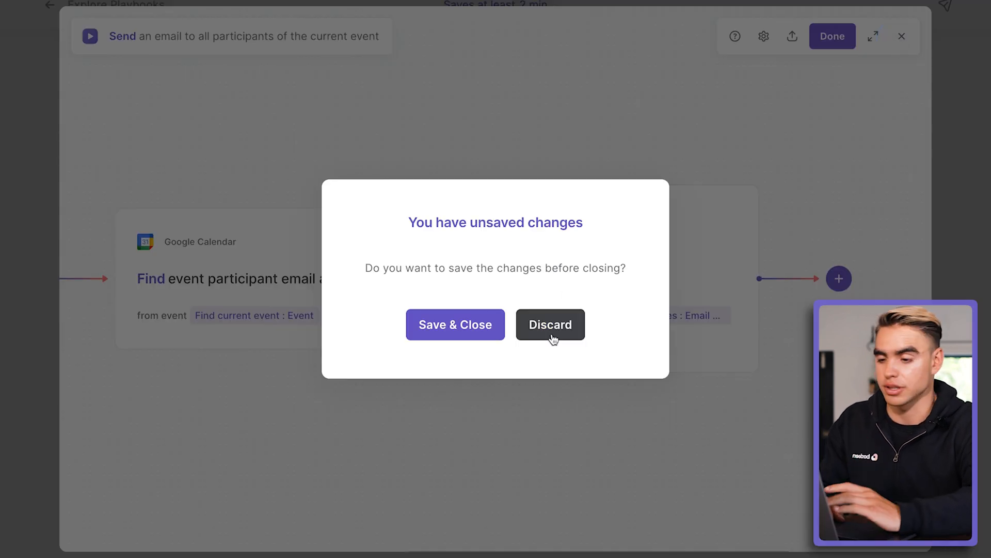
left_click(549, 324)
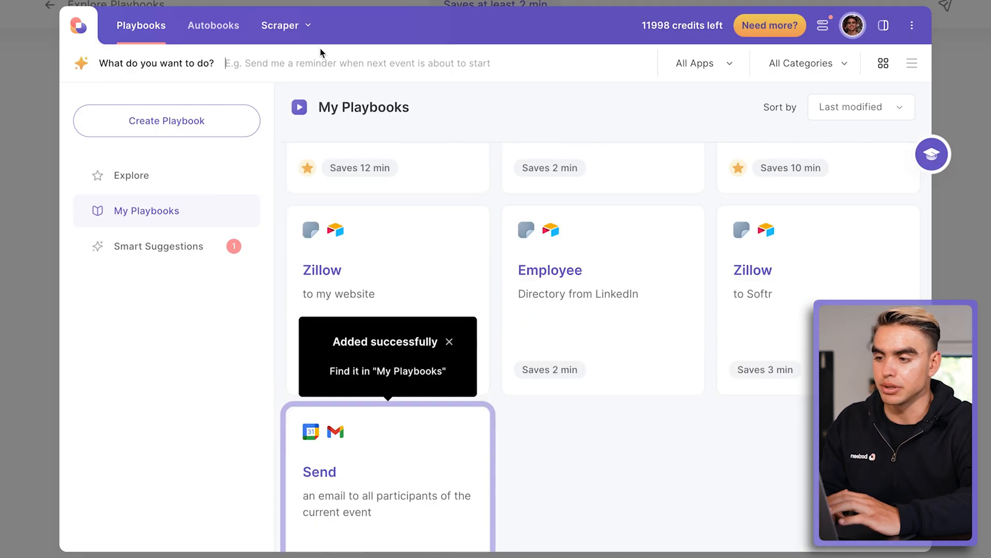
scroll("down", 3)
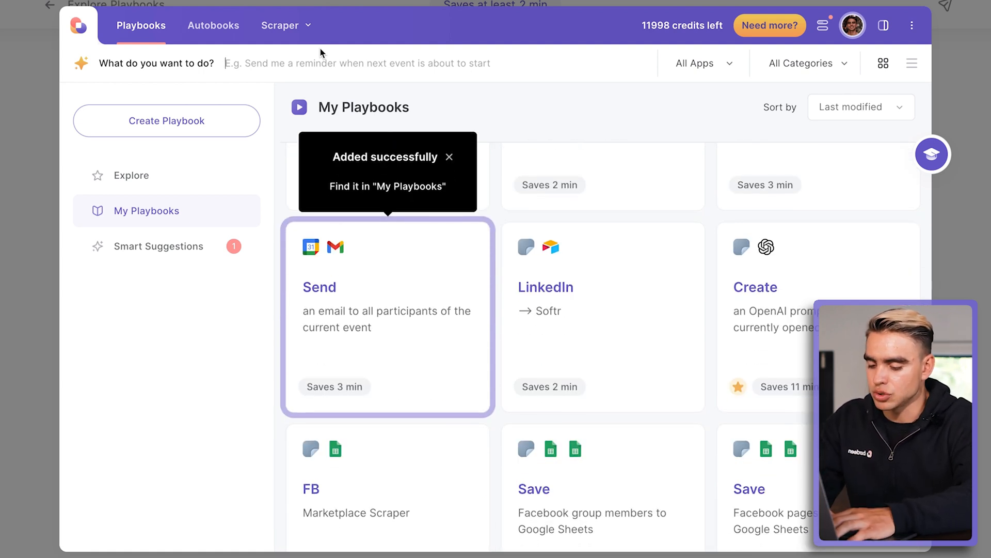
Step: Prompt the AI assistant to email last meeting's participants a thank-you asking for follow-up action items
type("send an email to the participants of the last meeting and tell them")
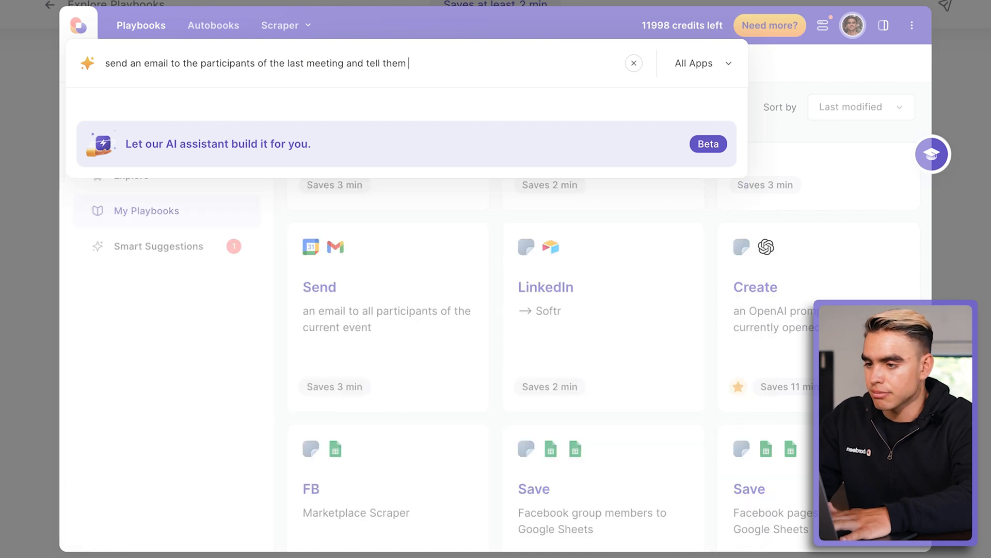
type("that this was an awesome meeting and I am look")
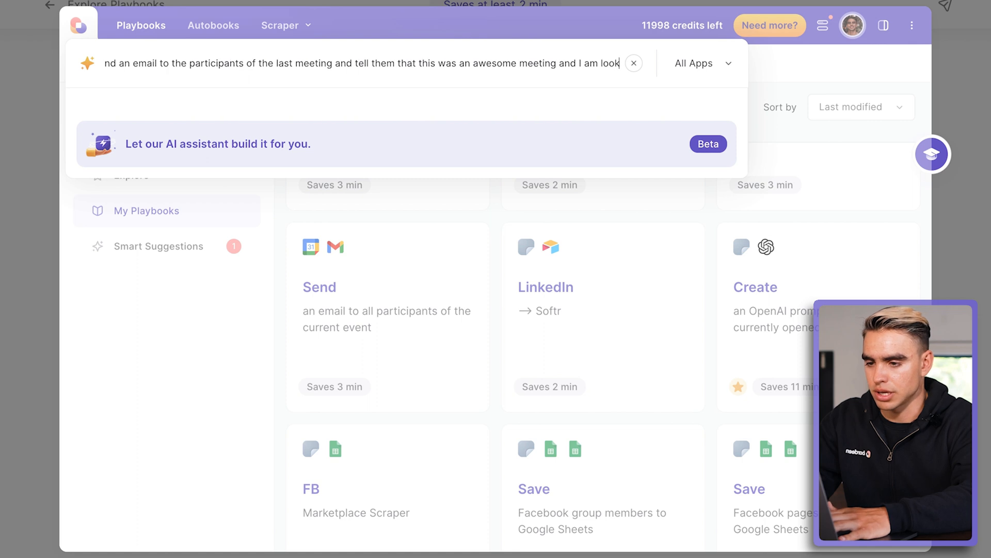
type("ing forward to the followup action items. Ask to send those to me!")
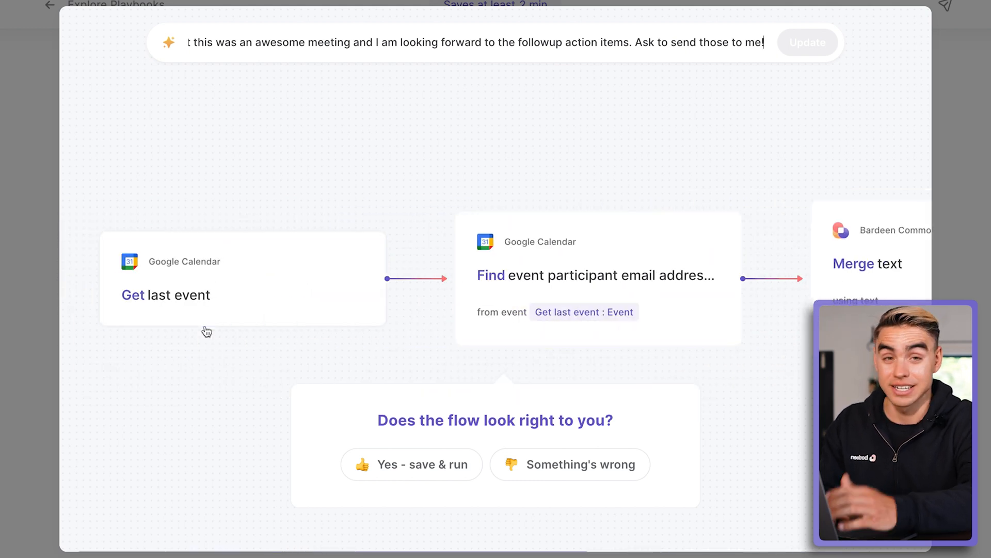
mouse_move(686, 310)
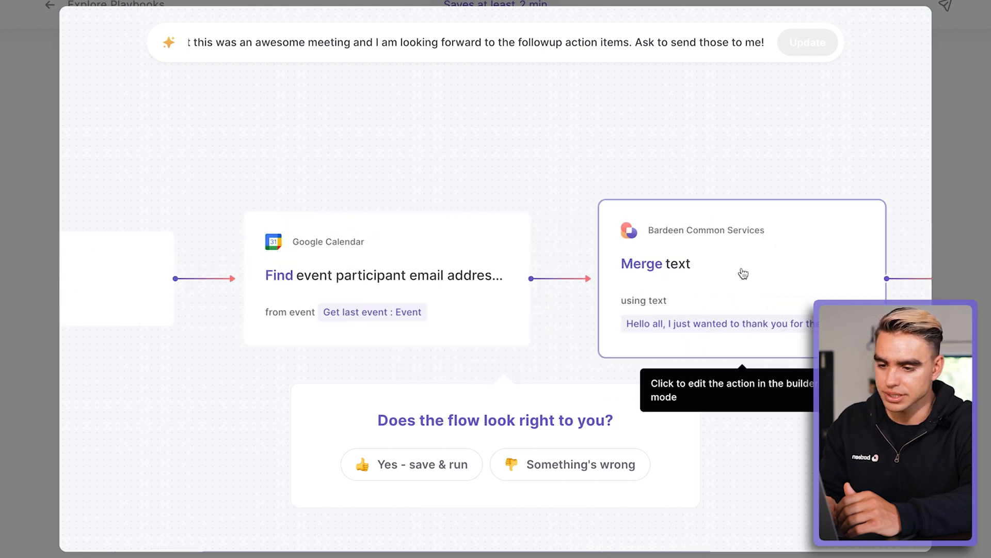
Step: Review the Merge text and Send email steps of the generated meeting-email flow
left_click(741, 264)
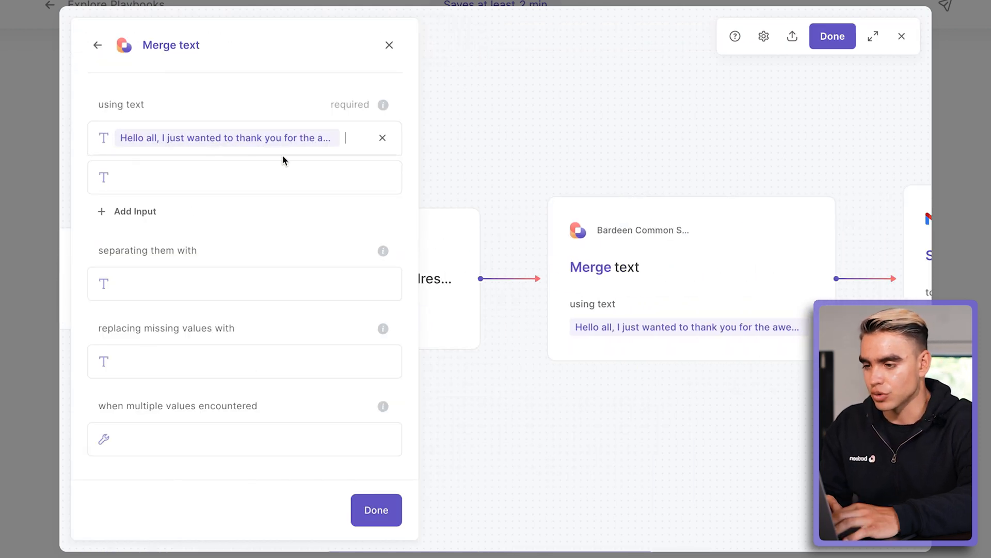
mouse_move(417, 68)
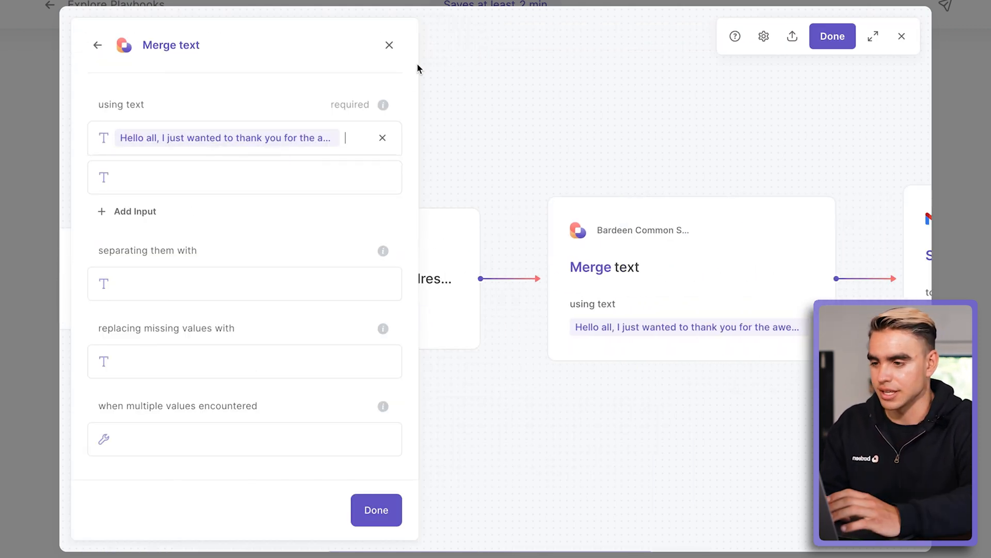
left_click(390, 44)
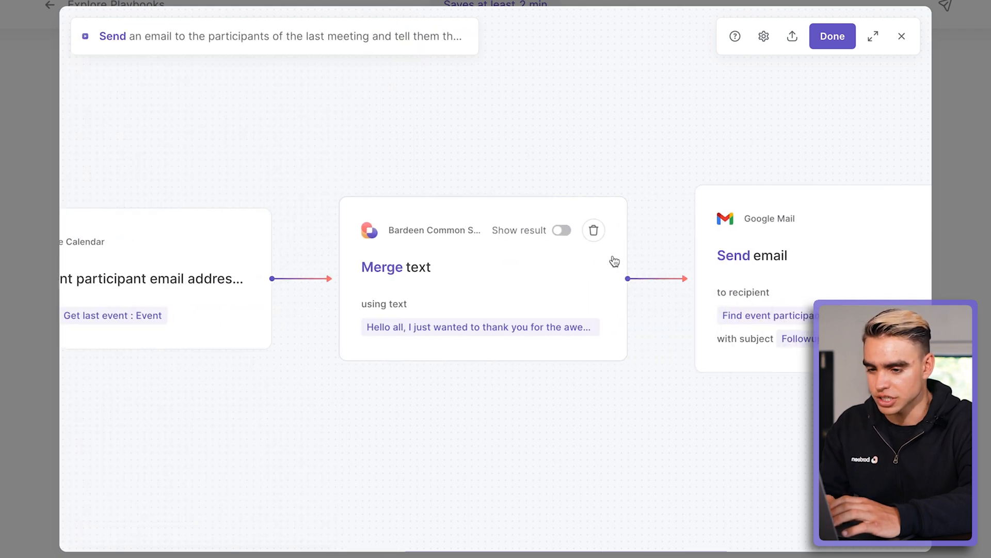
left_click(753, 255)
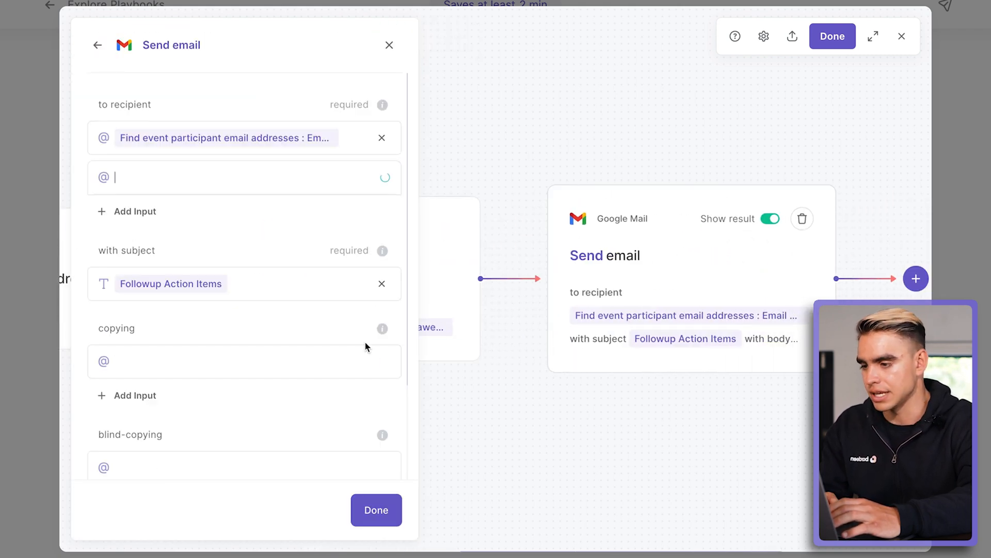
scroll("down", 3)
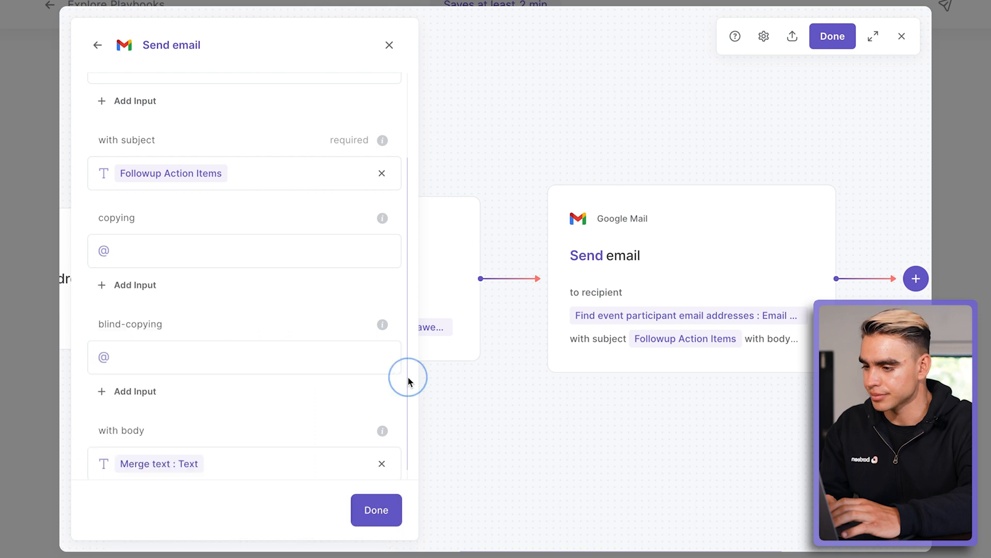
left_click(389, 45)
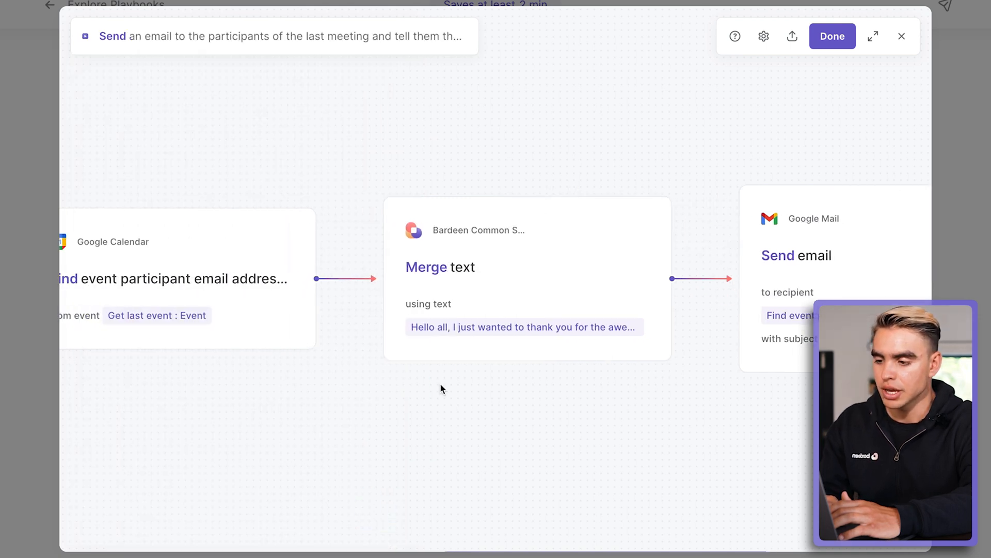
Step: Leave builder mode and finish editing the 'Followup Action Items' meeting-email playbook
left_click(900, 36)
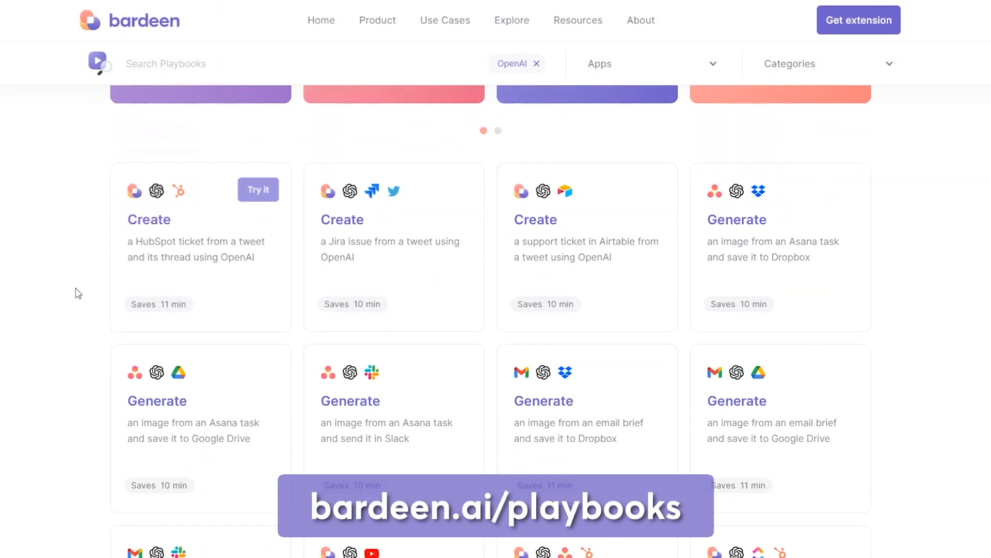
scroll("down", 3)
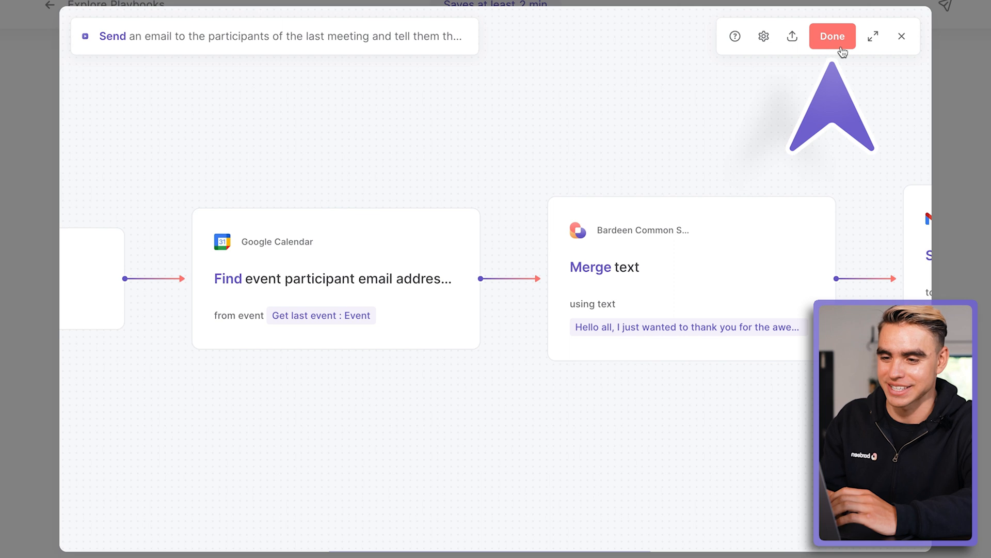
left_click(832, 36)
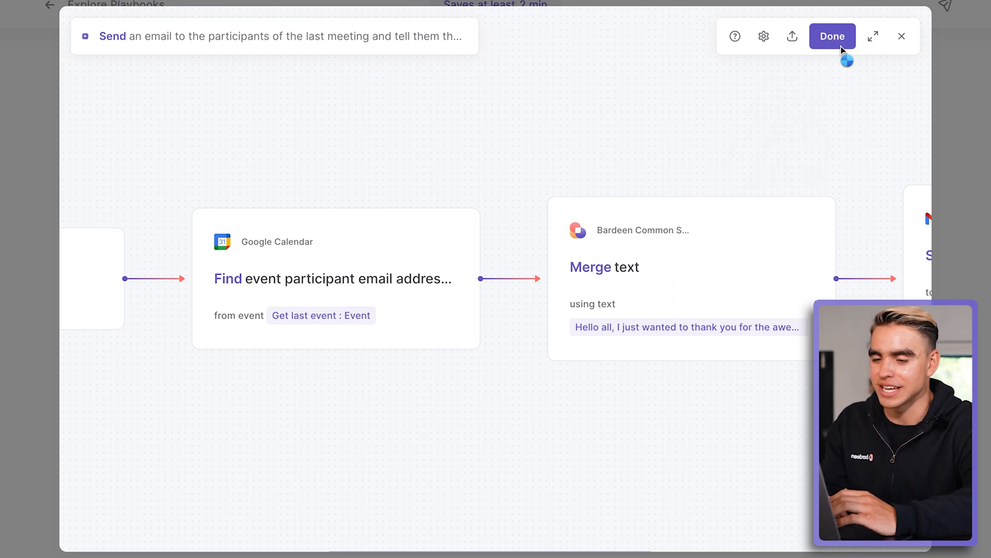
Step: Save and run the meeting-email playbook, then view the sent 'Followup Action Items' email in Gmail
left_click(832, 36)
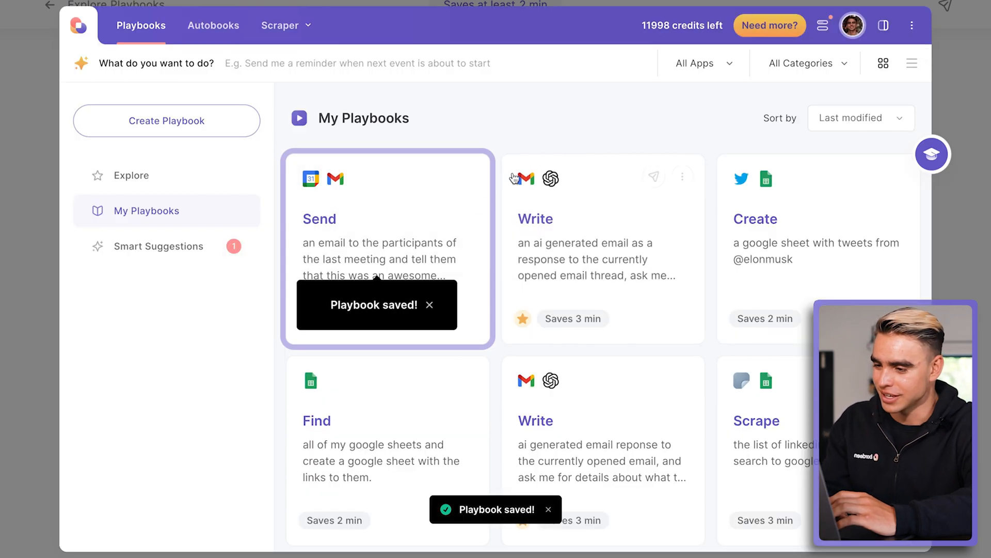
left_click(387, 217)
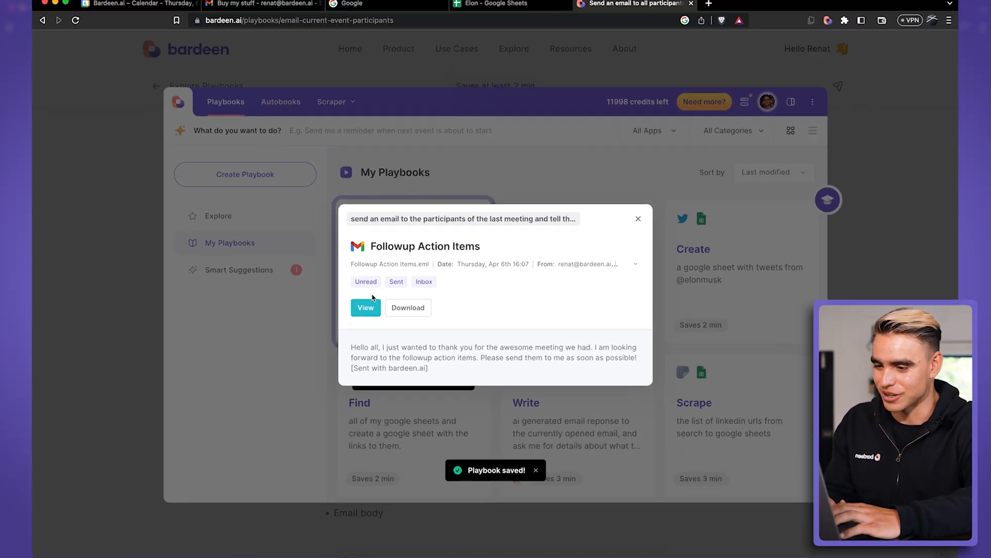
left_click(365, 308)
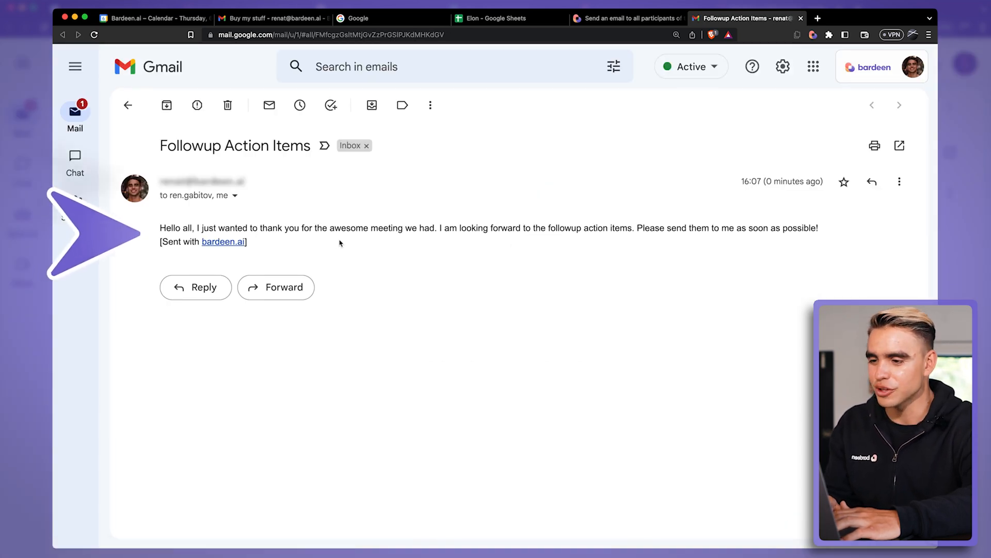
mouse_move(566, 246)
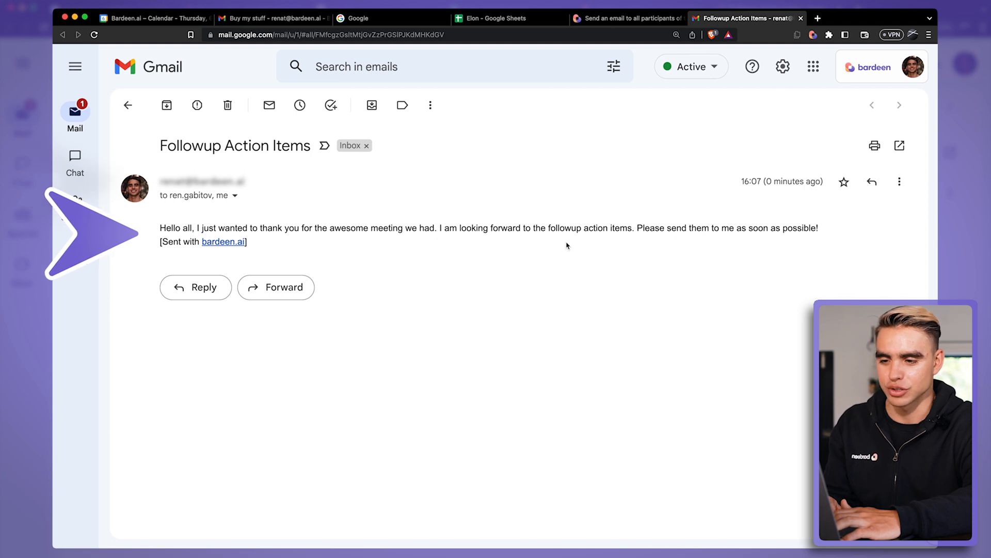
mouse_move(711, 248)
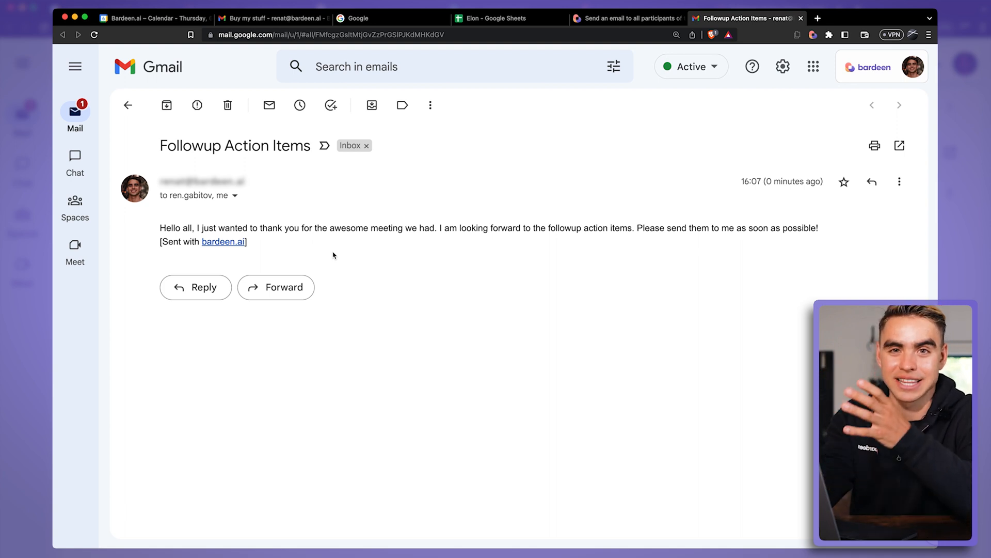
mouse_move(345, 255)
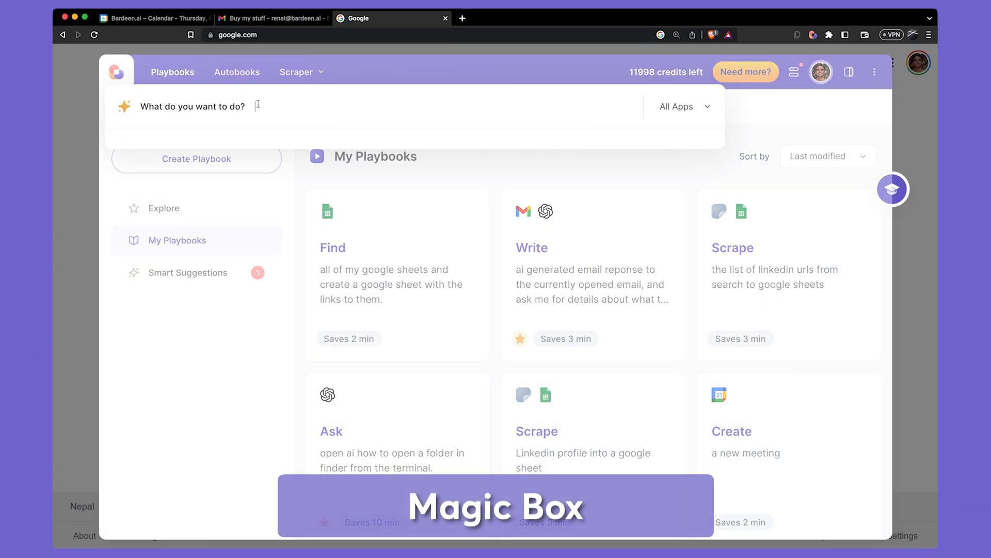
Step: Prompt the Magic Box to get information from the current LinkedIn profile into a new Google Sheet
type("Create a google she")
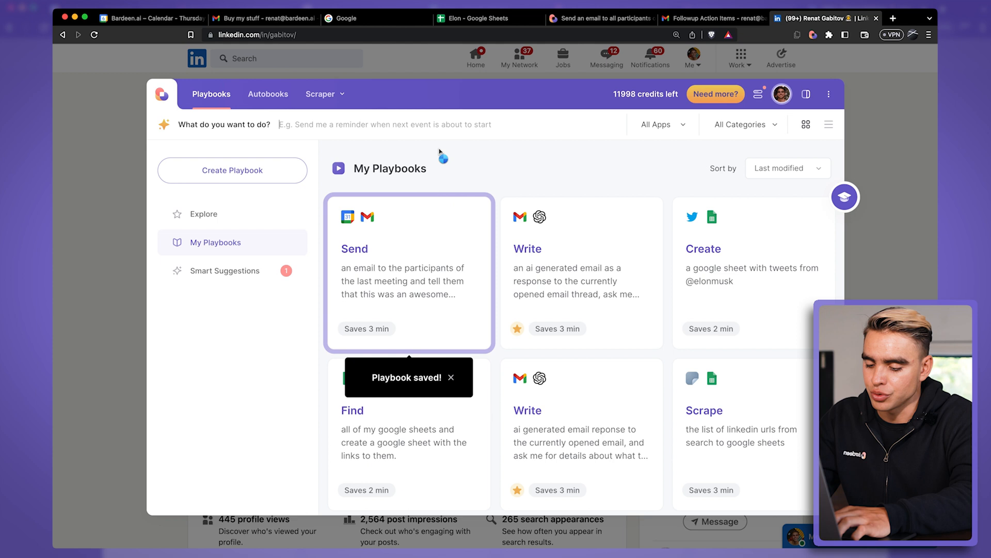
type("get information from")
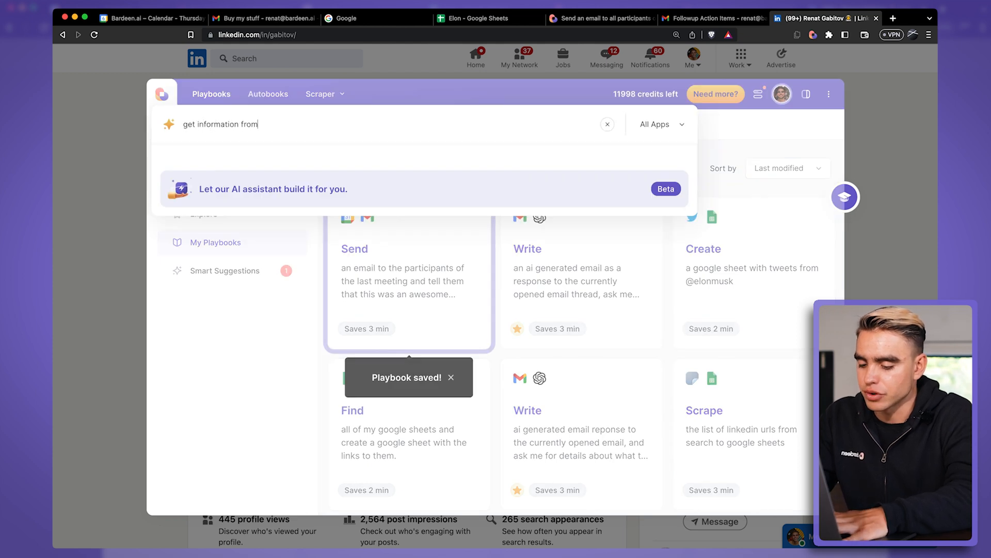
type("the current linkedin profile and add it to a")
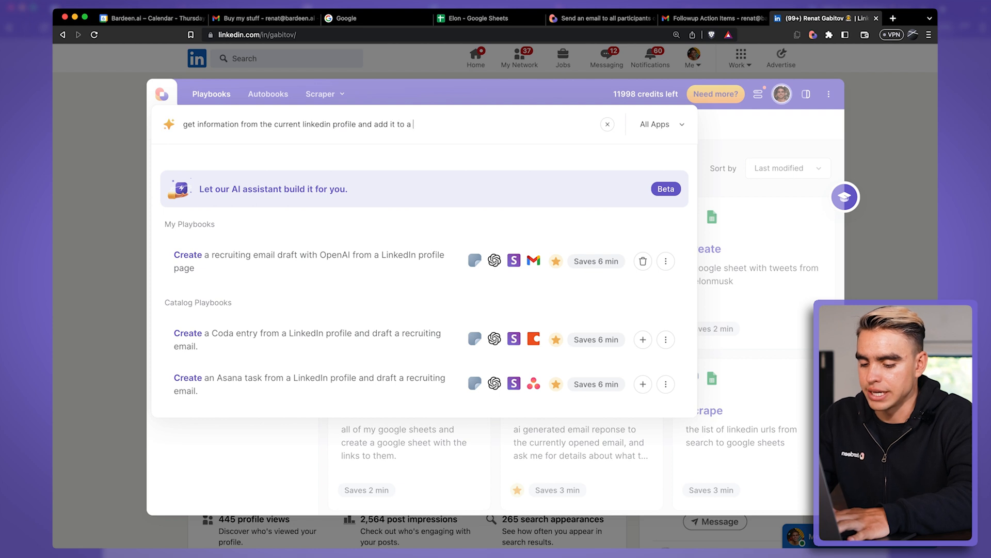
type("new google sheet.")
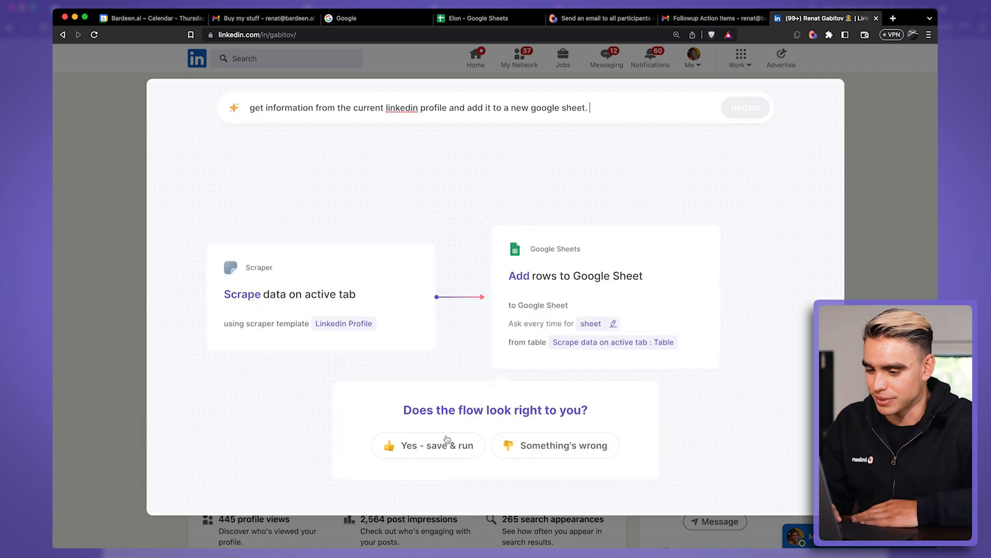
Step: Accept the generated flow, output to a new Google Sheet named Leads, and run the playbook
left_click(428, 445)
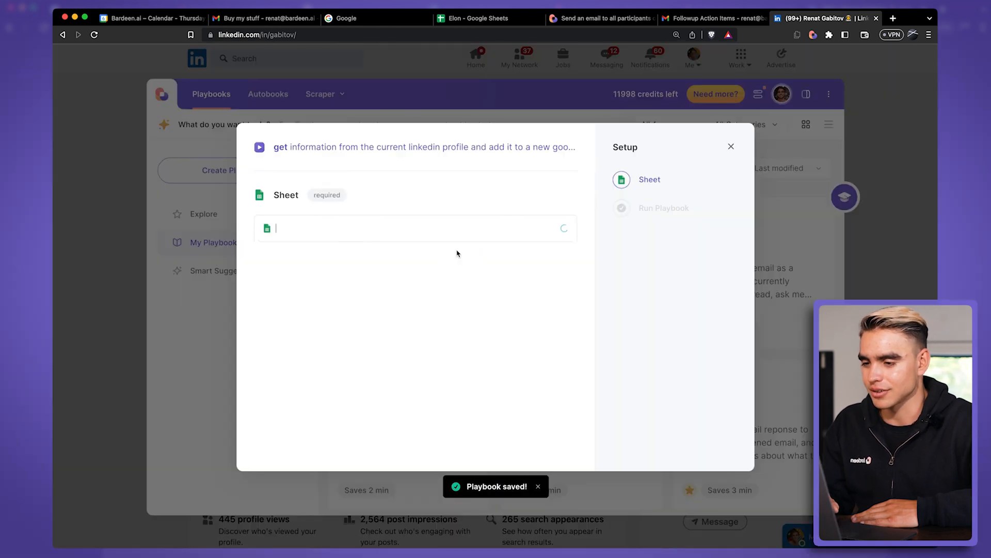
left_click(415, 229)
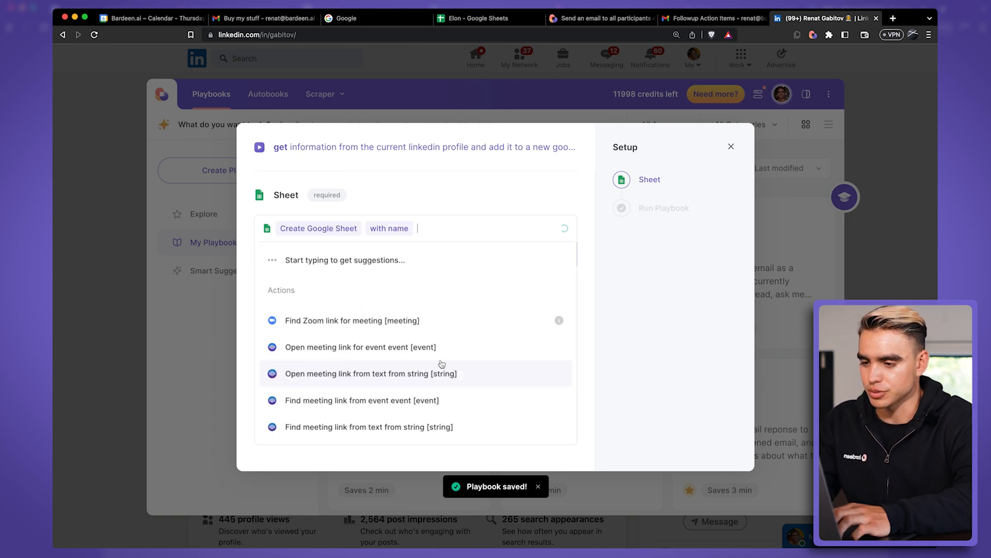
type("Leads")
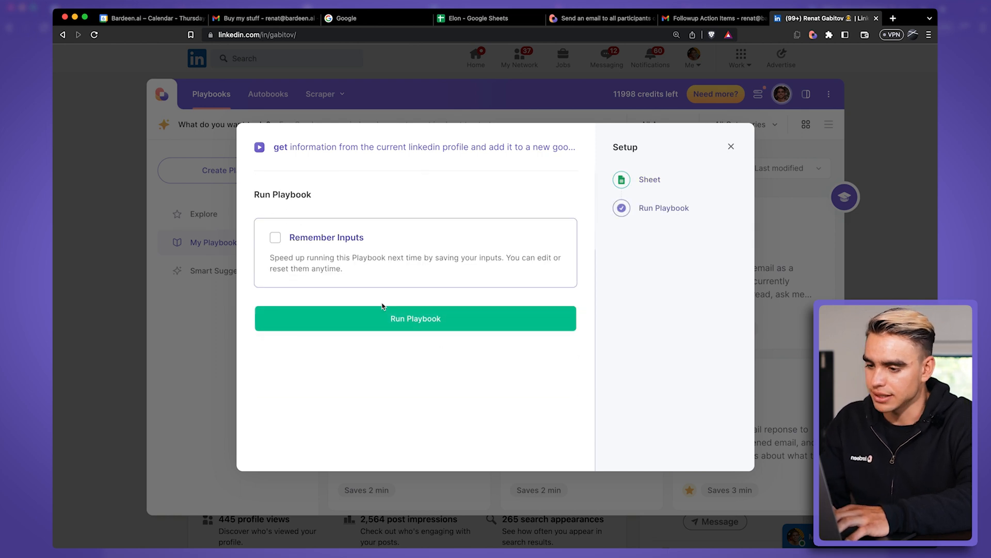
left_click(415, 318)
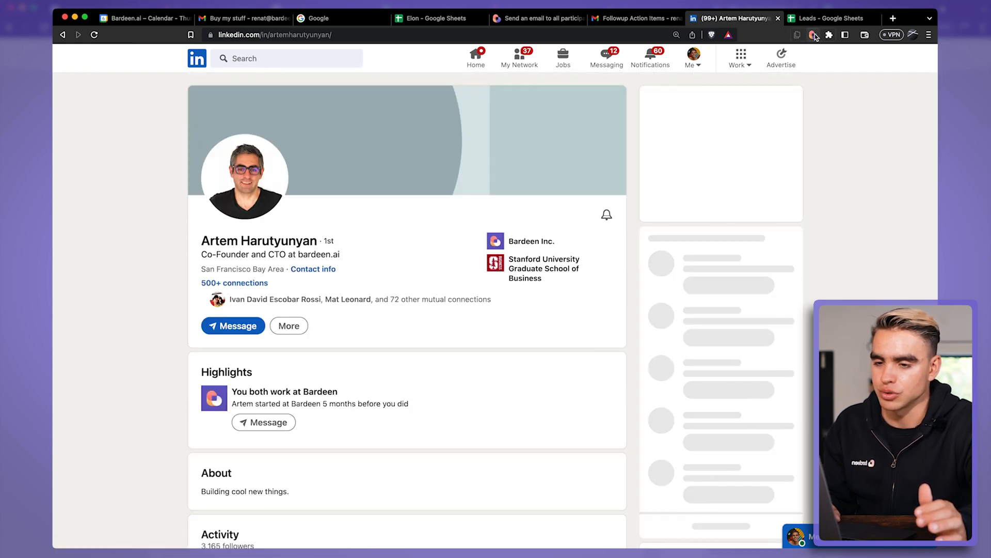
Step: Select the Leads sheet as output and run the LinkedIn profile playbook again
left_click(813, 35)
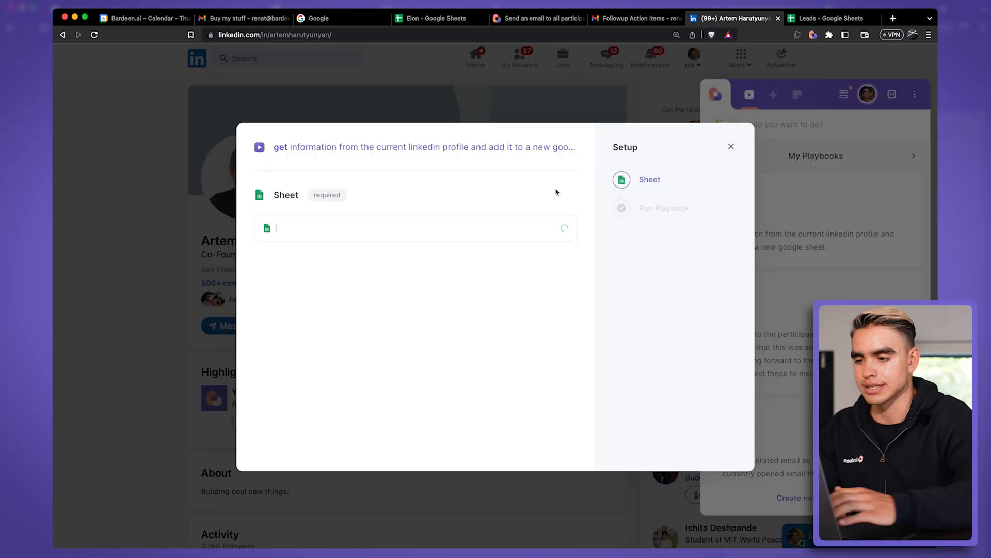
type("lea")
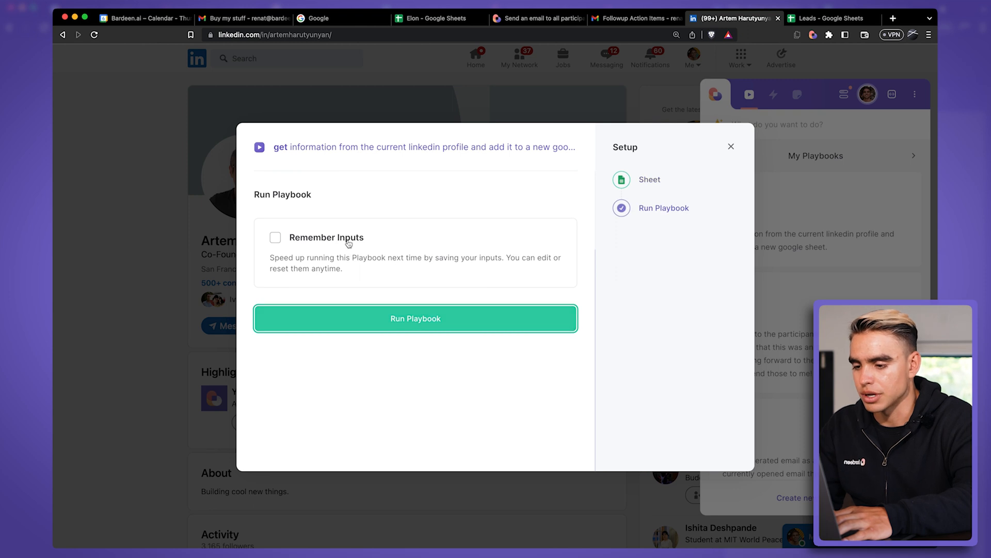
left_click(275, 238)
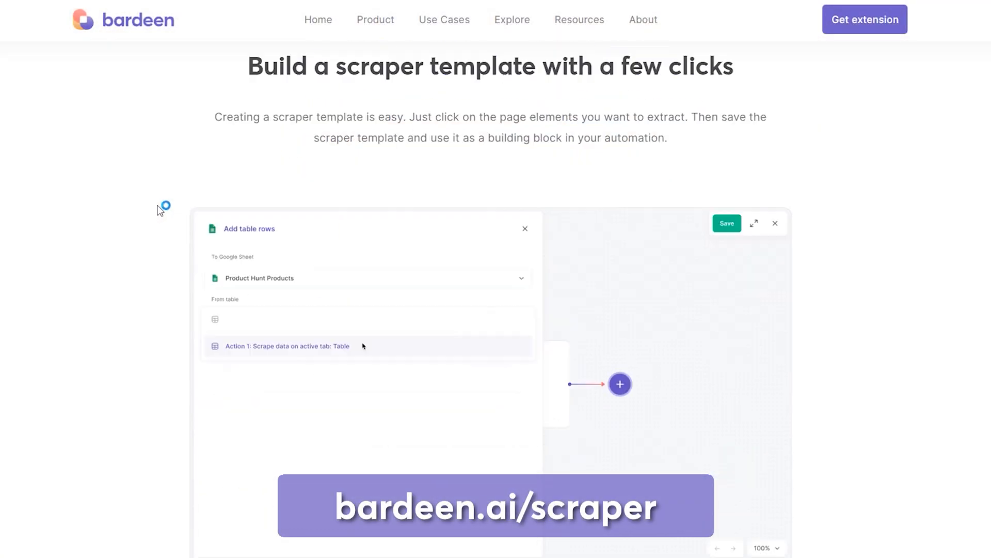
Step: Scroll through the scraper page's features and pre-built scraper playbooks
scroll("down", 3)
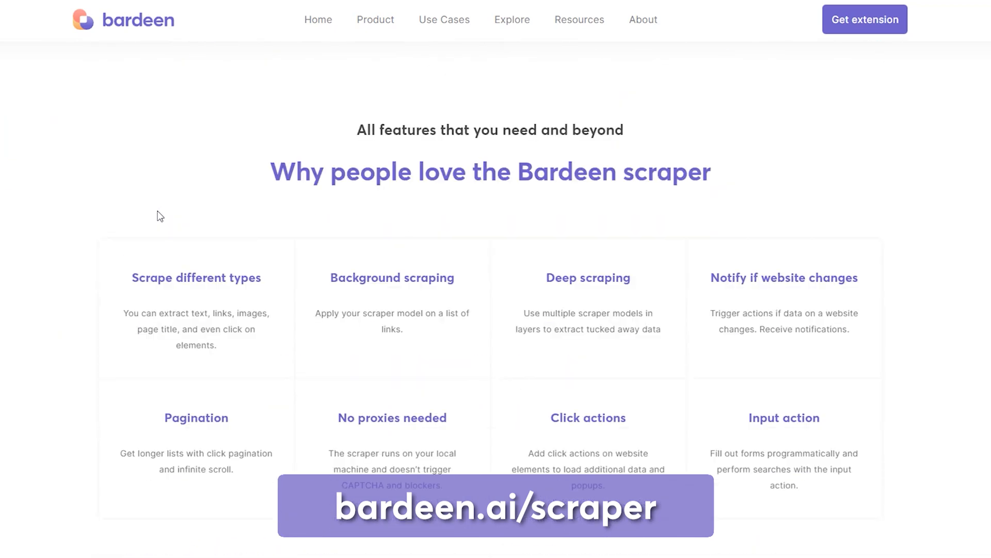
scroll("down", 3)
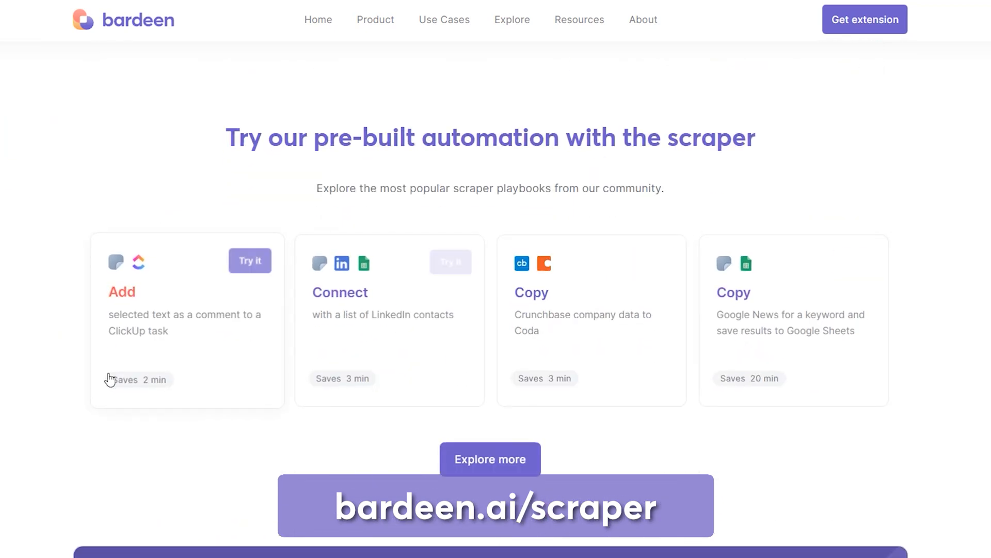
scroll("down", 3)
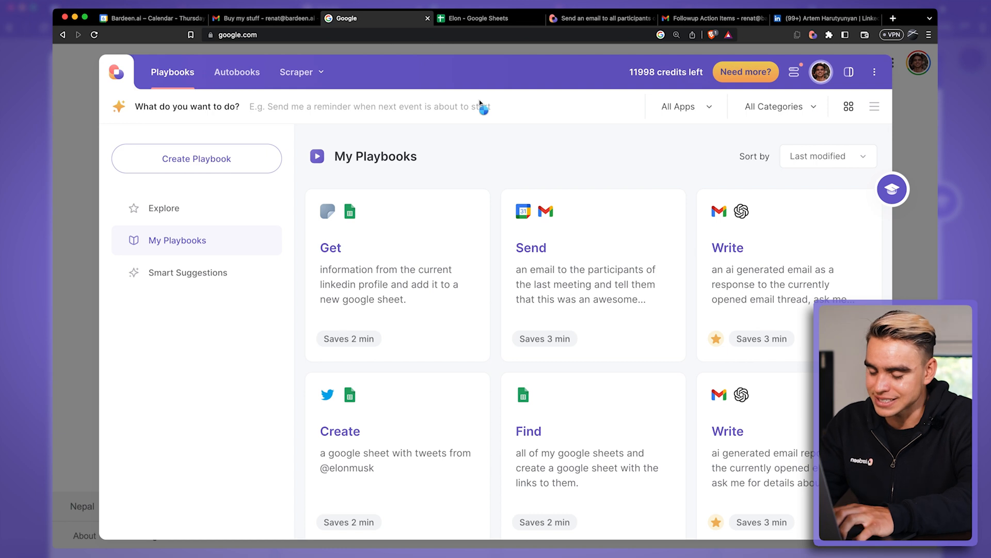
Step: Prompt the Magic Box to create a spreadsheet of all Google Sheets and save the generated playbook
type("Create a spreadsheet with the list of all of my google sheets")
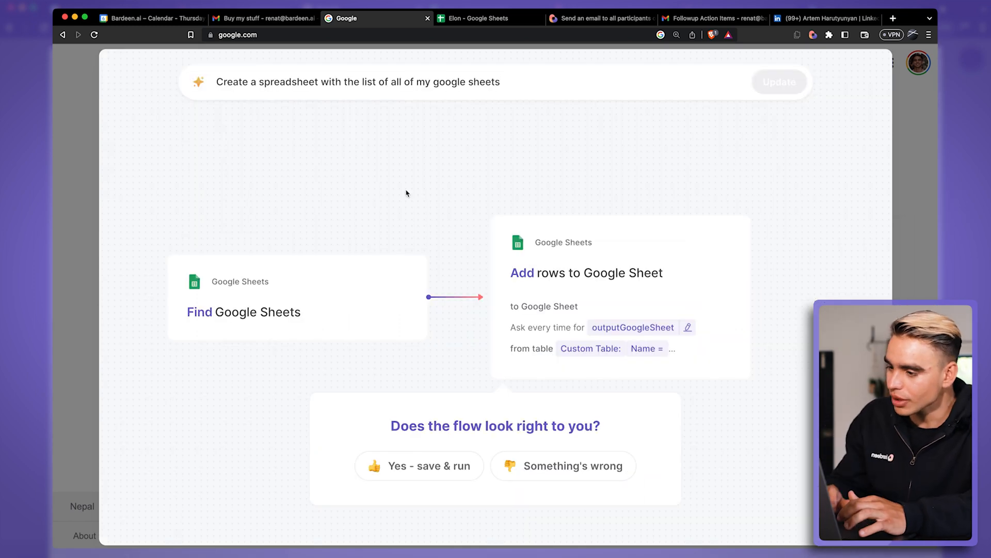
mouse_move(482, 285)
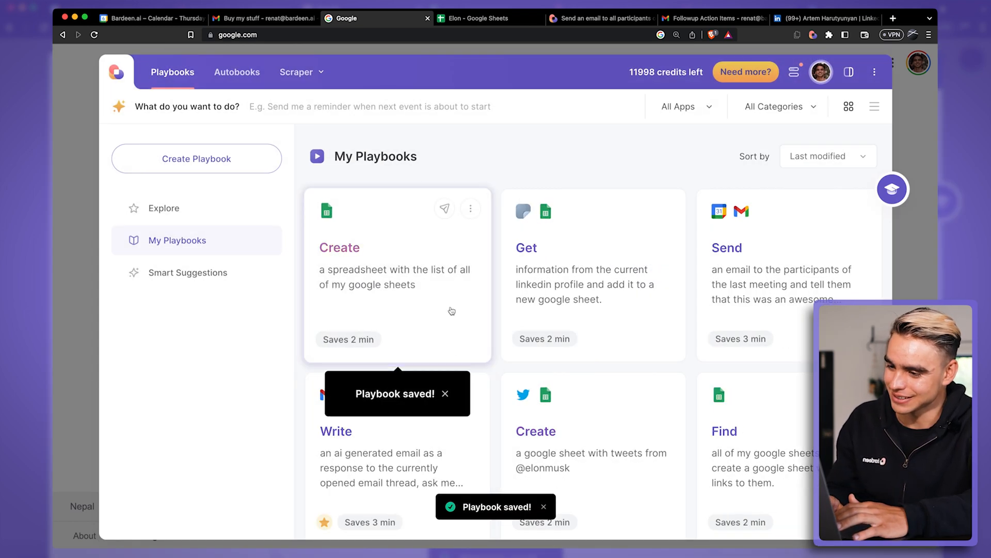
left_click(339, 246)
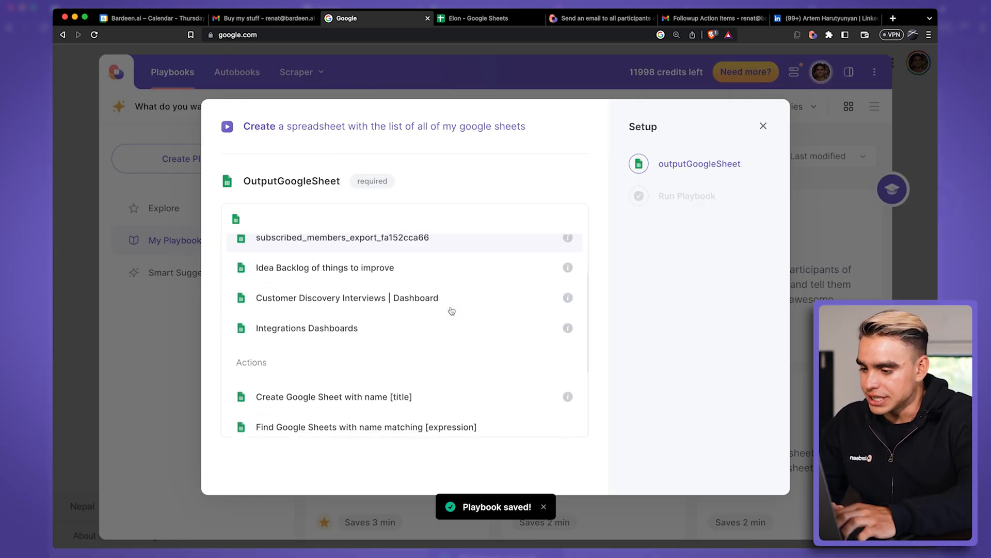
Step: Output to a new Google Sheet named My Sheets and run the playbook
left_click(334, 397)
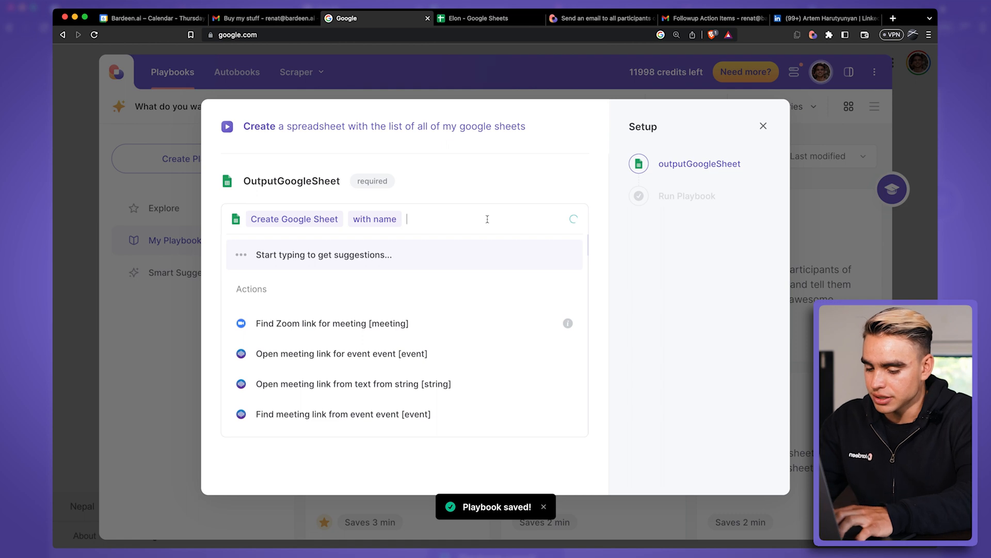
type("My Shee")
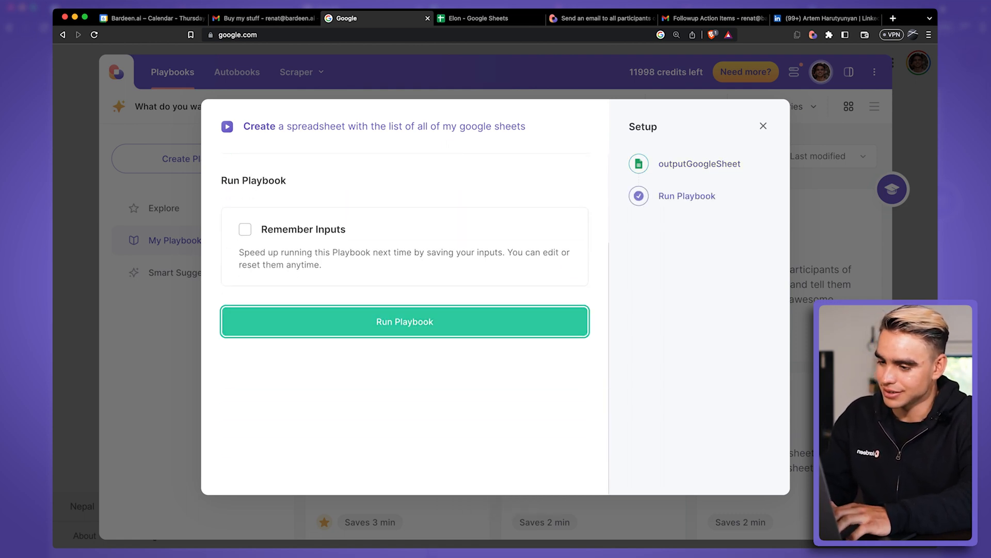
left_click(404, 321)
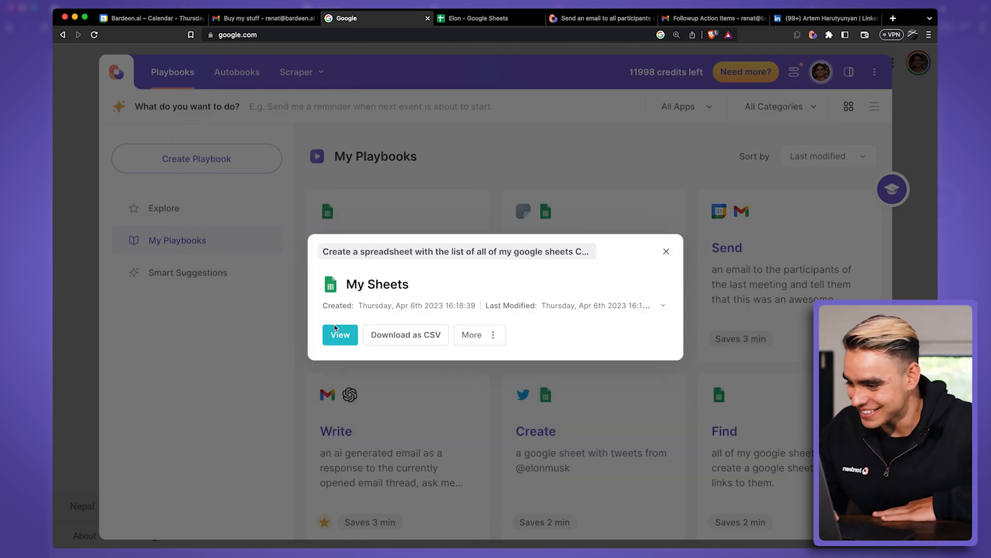
Step: View the new My Sheets spreadsheet and scroll through its ~278 sheet names and links
left_click(339, 334)
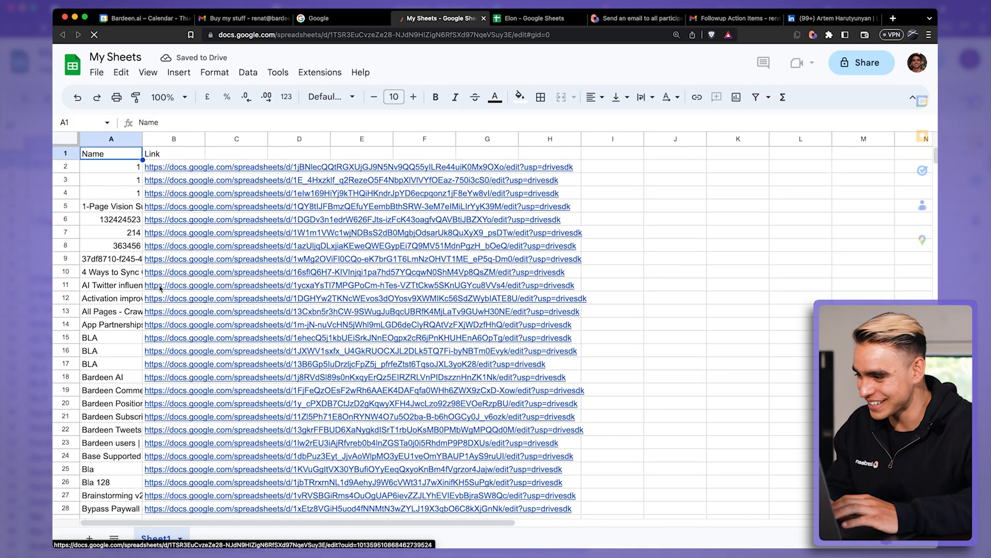
scroll("down", 3)
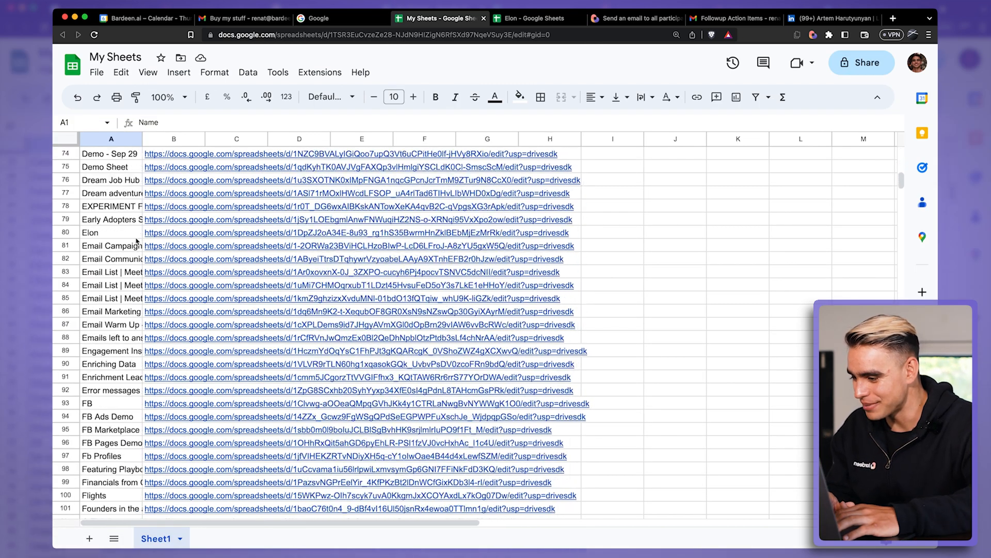
scroll("down", 3)
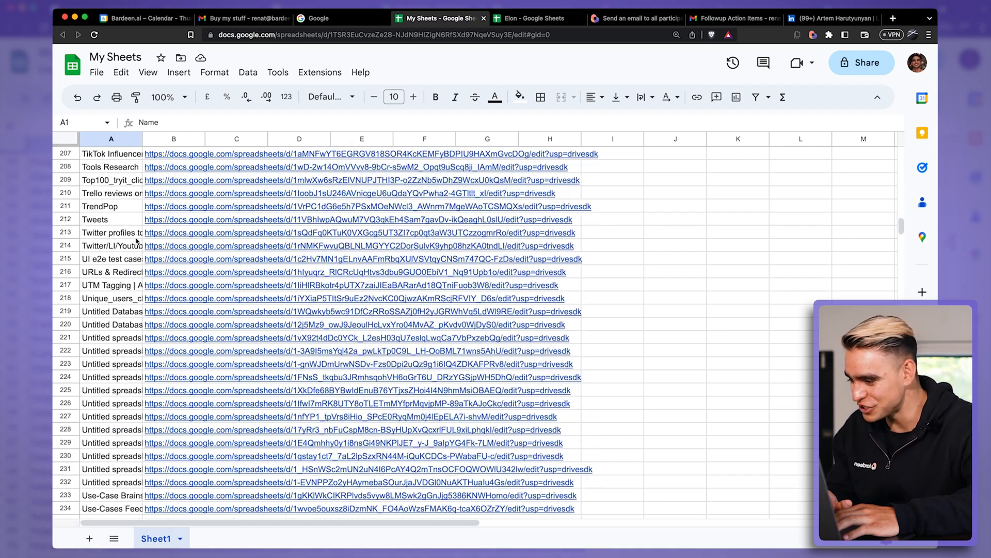
scroll("down", 3)
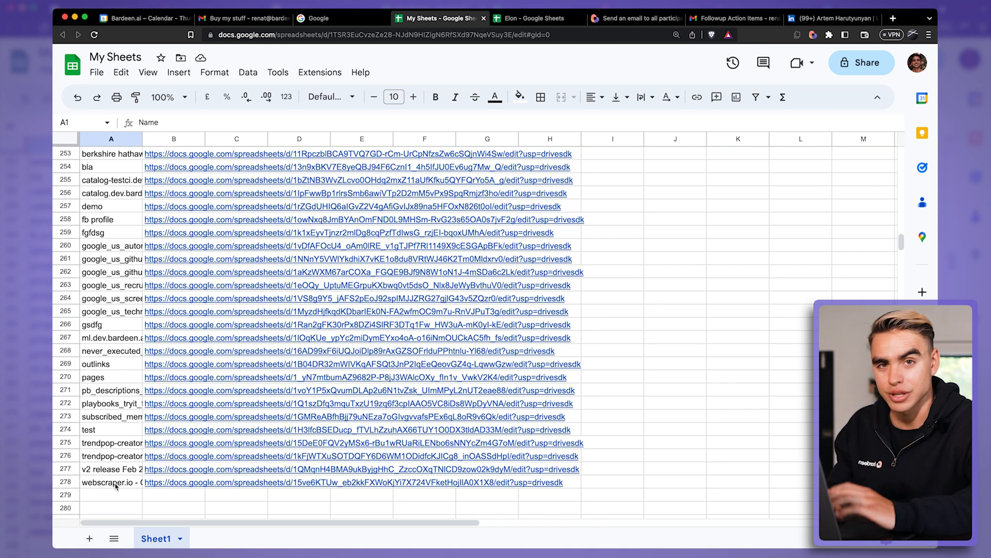
scroll("up", 3)
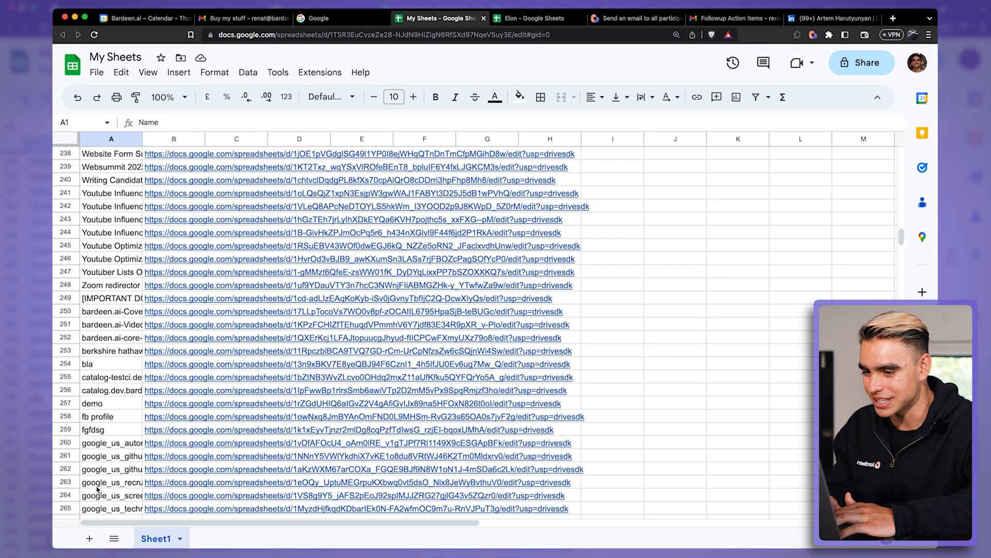
scroll("up", 3)
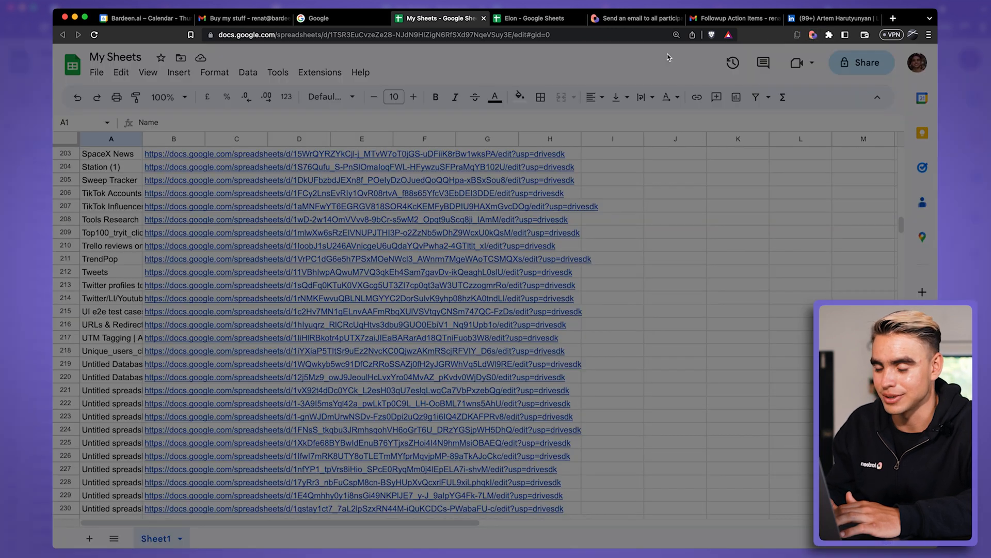
Step: Find the 'get all of my meetings' playbook, output to a new sheet named My Meetings, and run it
type("get all of my meetings as a spreadsheet")
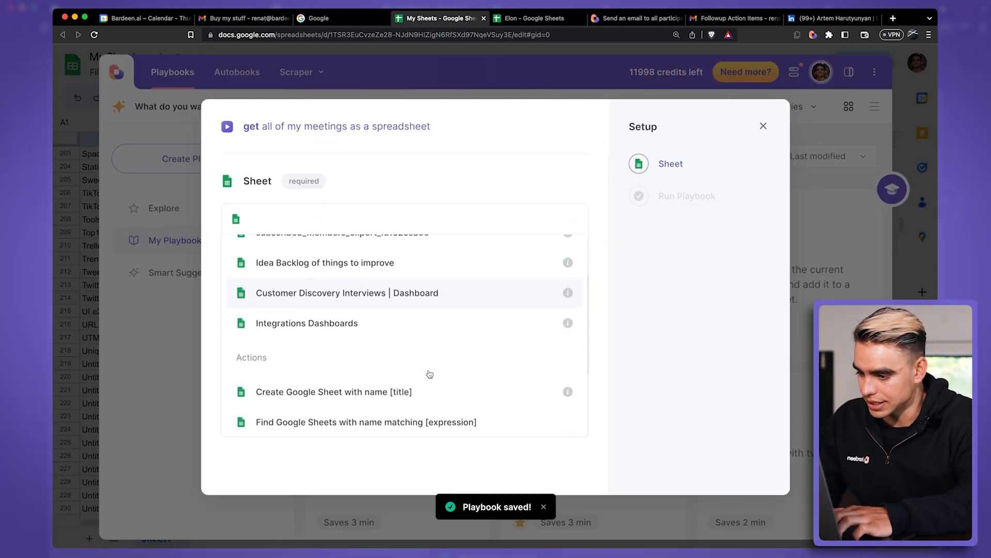
left_click(334, 391)
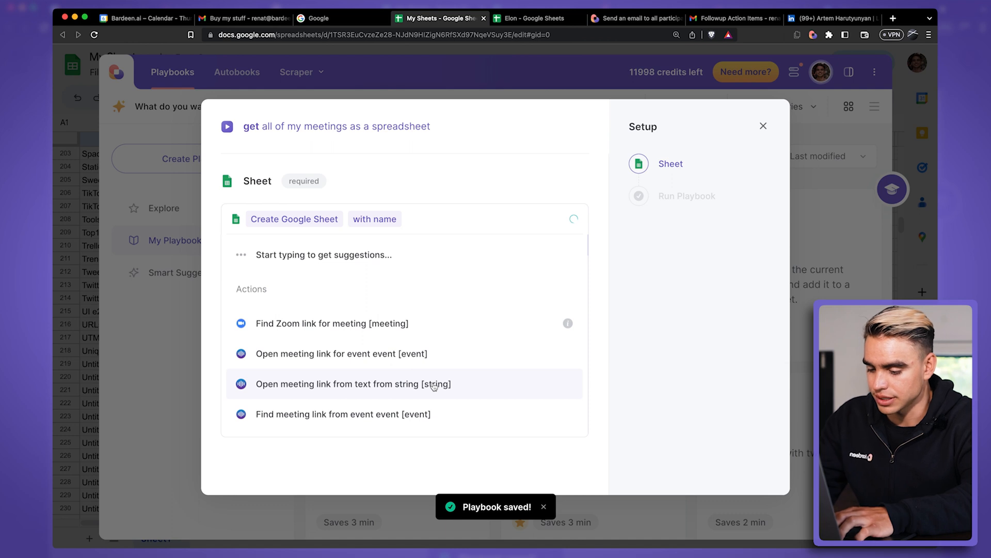
type("My Meetings")
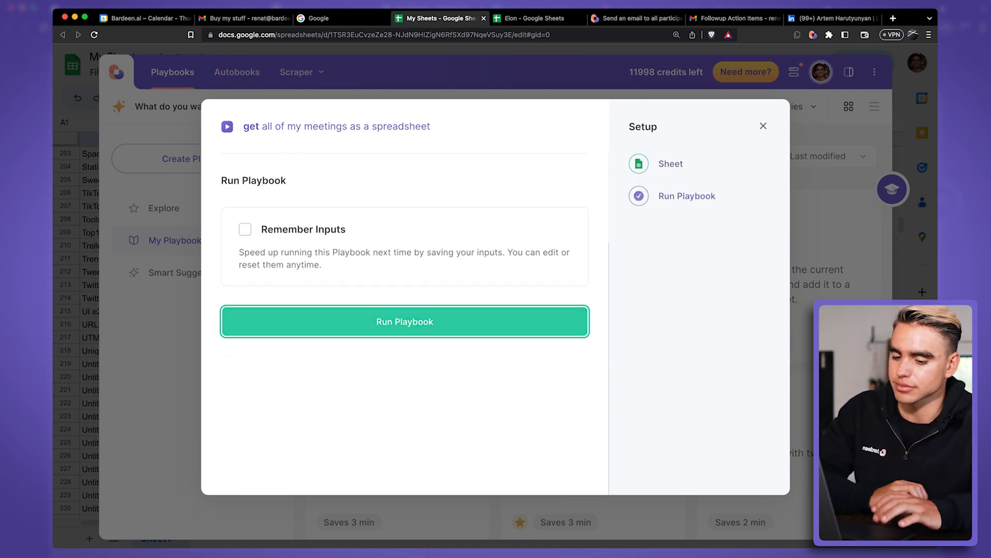
left_click(405, 321)
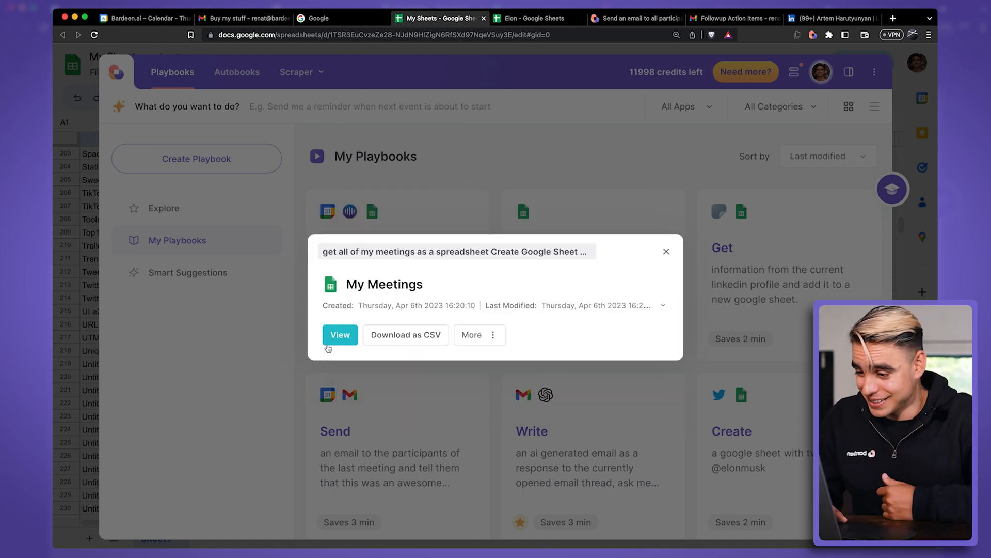
Step: View the new My Meetings spreadsheet of calendar meetings, then move to the Twitter profile
left_click(340, 335)
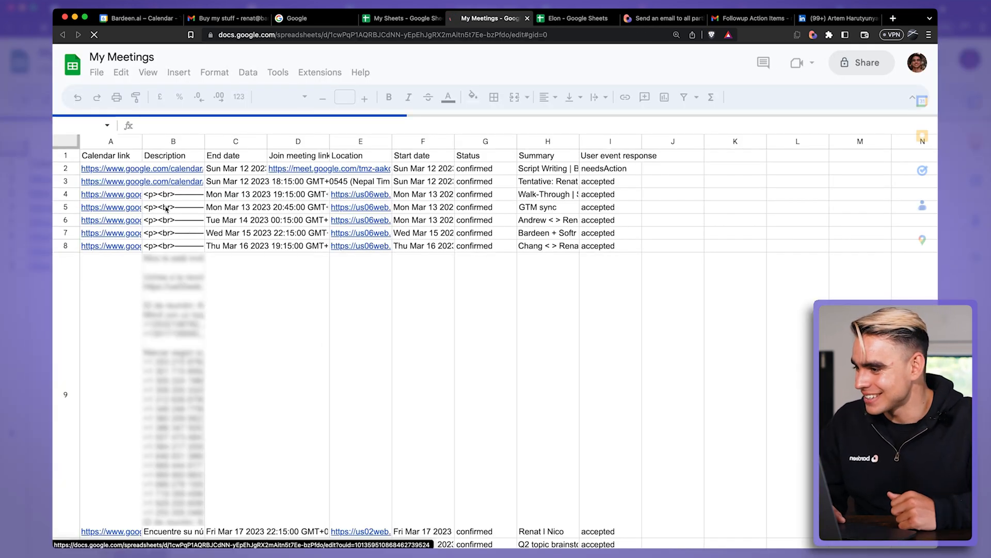
left_click(840, 18)
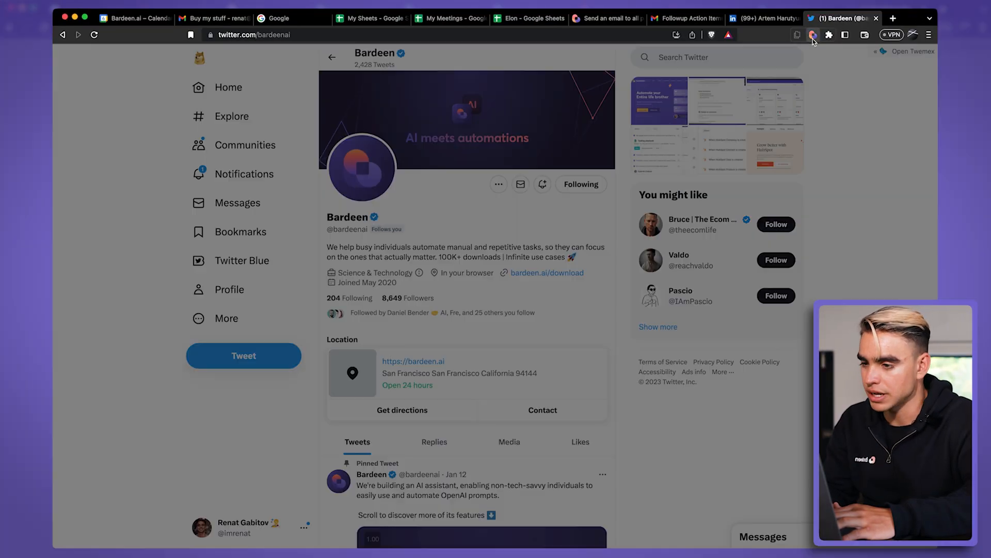
Step: Prompt 'get the profile to sheets', discard the result, then regenerate with 'save it to sheets'
left_click(813, 35)
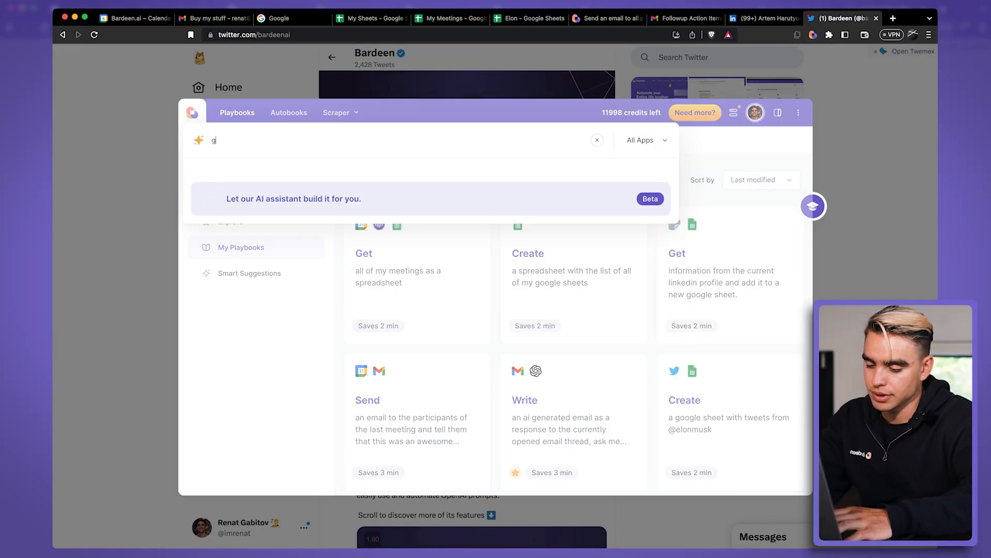
type("get the profile to sheets")
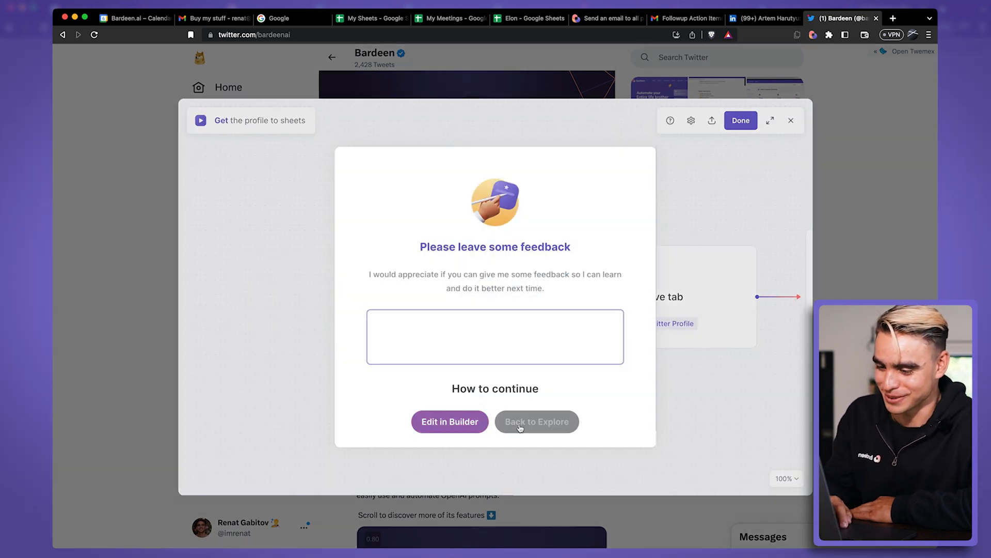
left_click(535, 421)
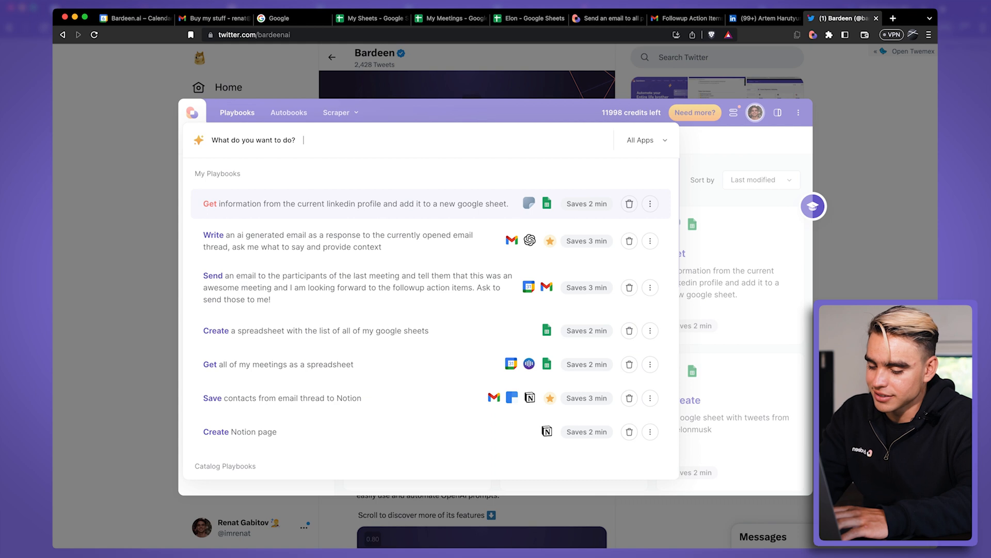
type("save it to sheets")
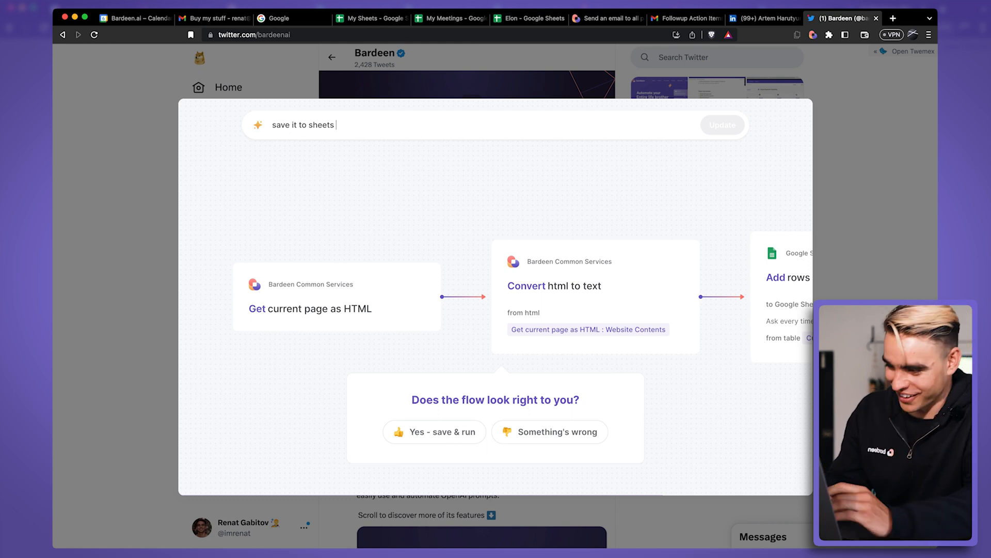
mouse_move(419, 286)
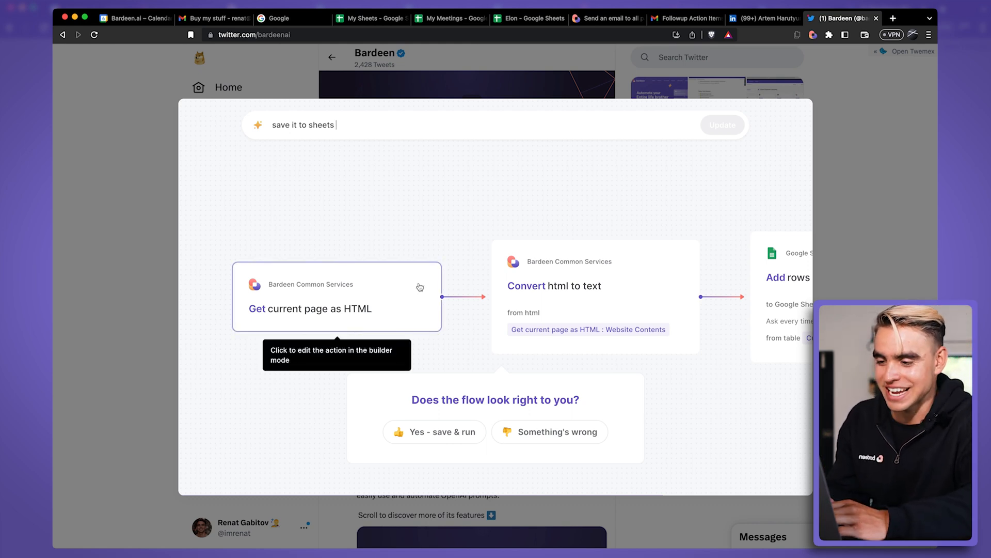